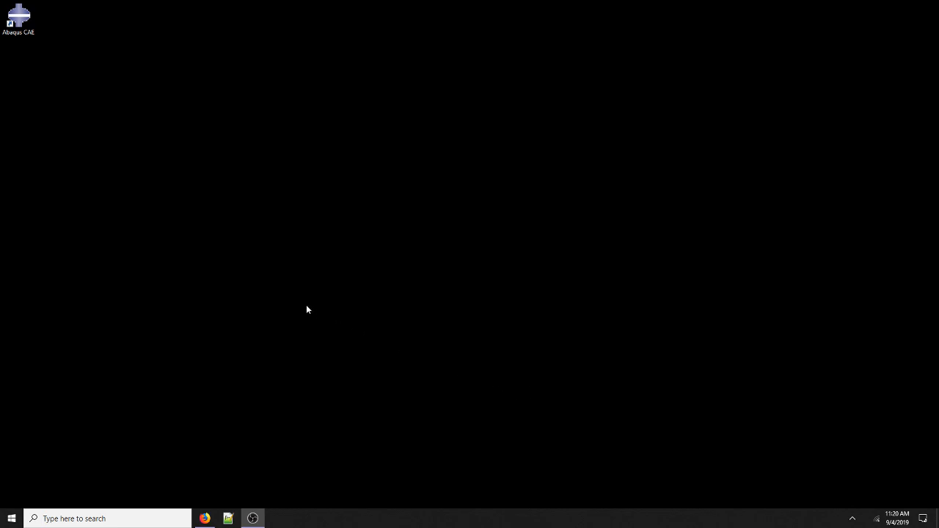
Launch Abaqus/CAE from the desktop shortcut, hide the console and maximize its main window
left_click(18, 16)
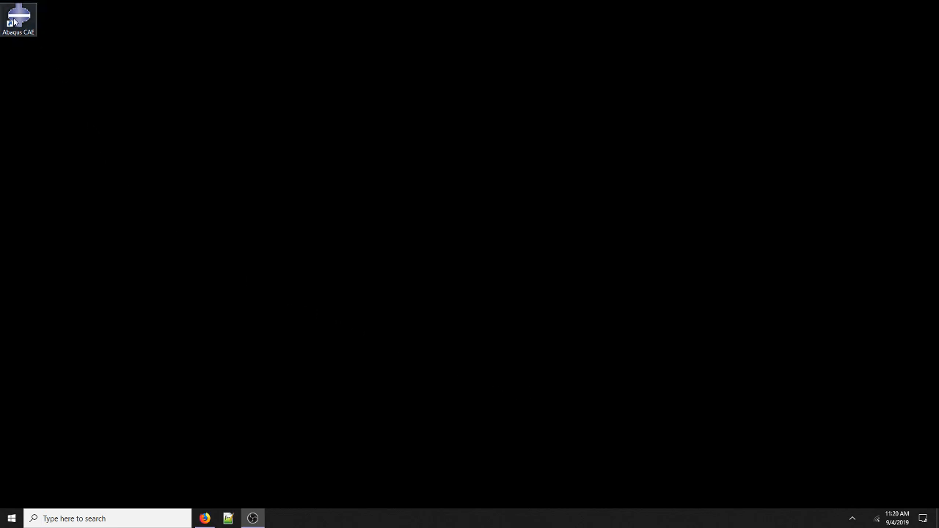
double_click(18, 17)
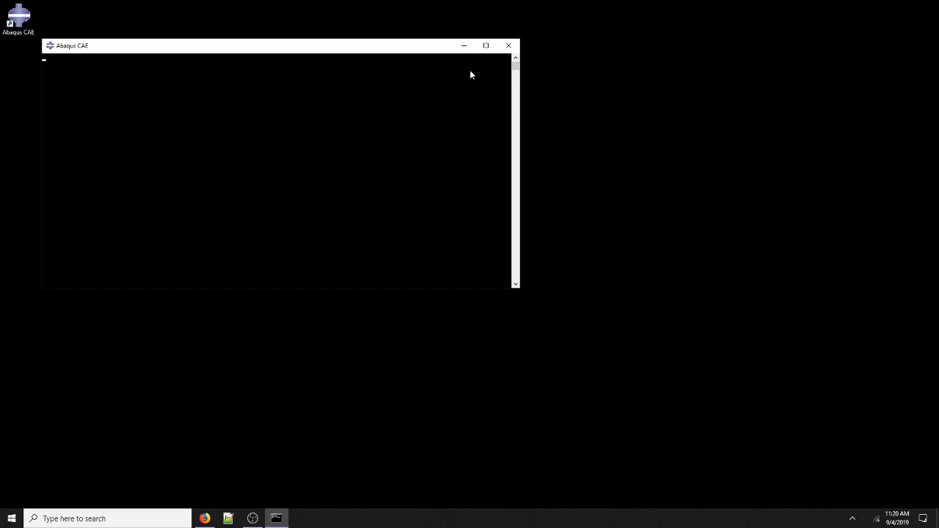
left_click(508, 45)
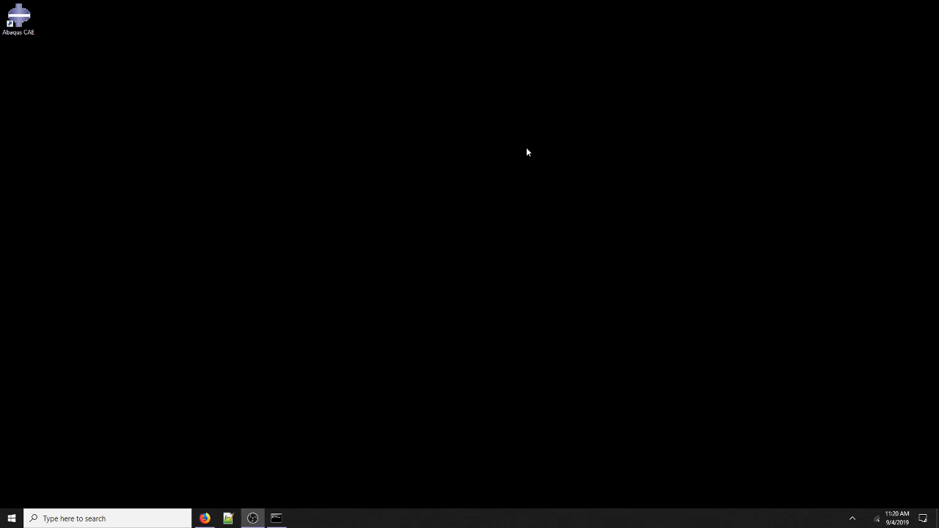
double_click(17, 14)
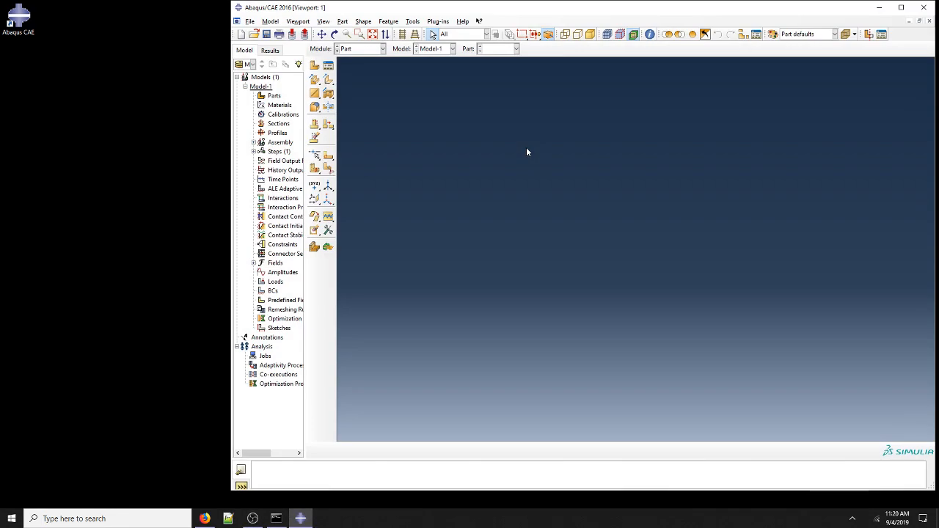
mouse_move(722, 129)
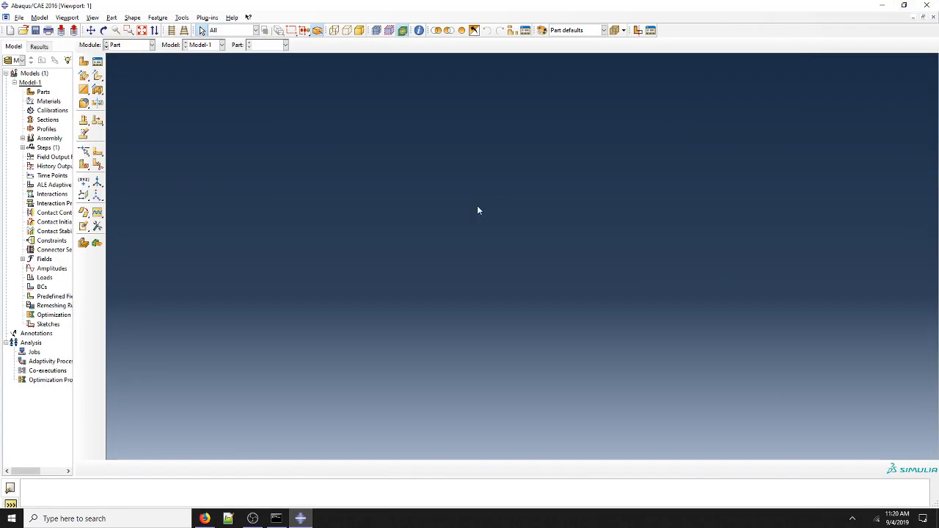
mouse_move(259, 189)
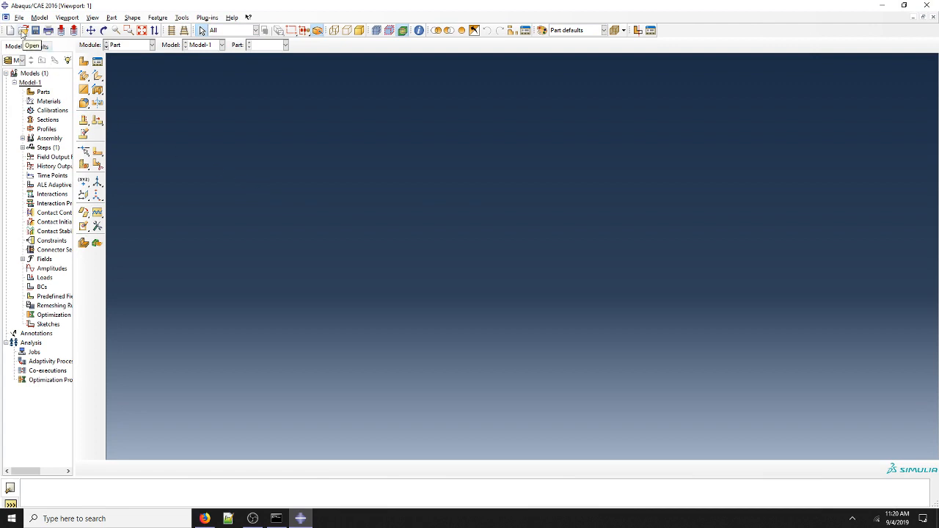
left_click(22, 29)
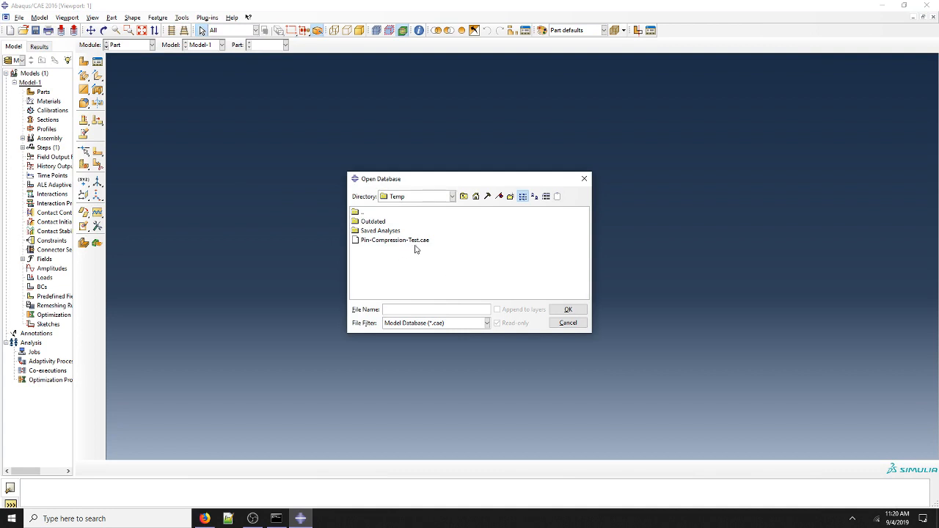
mouse_move(360, 329)
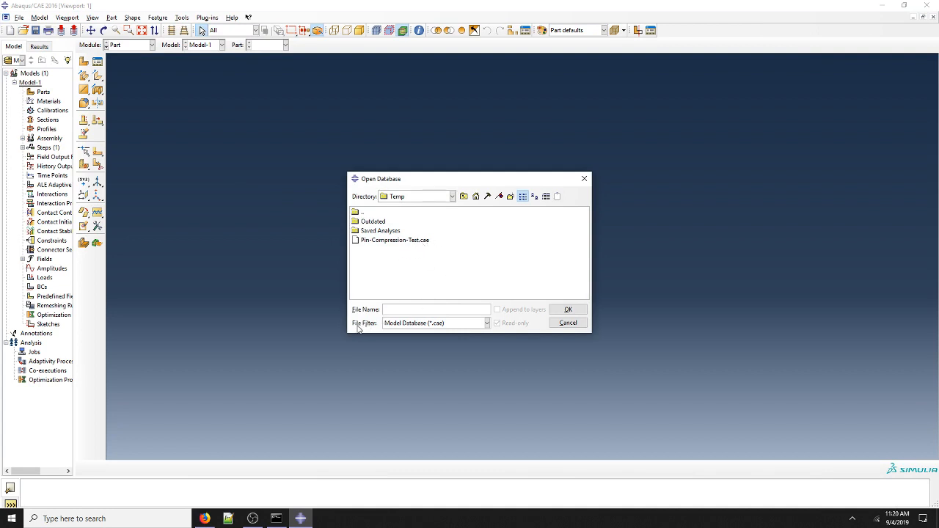
left_click(487, 323)
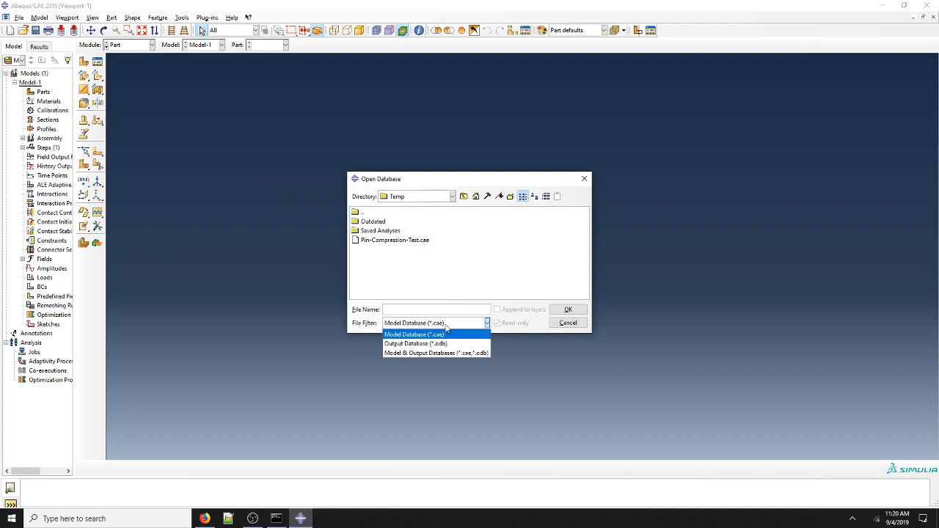
left_click(414, 344)
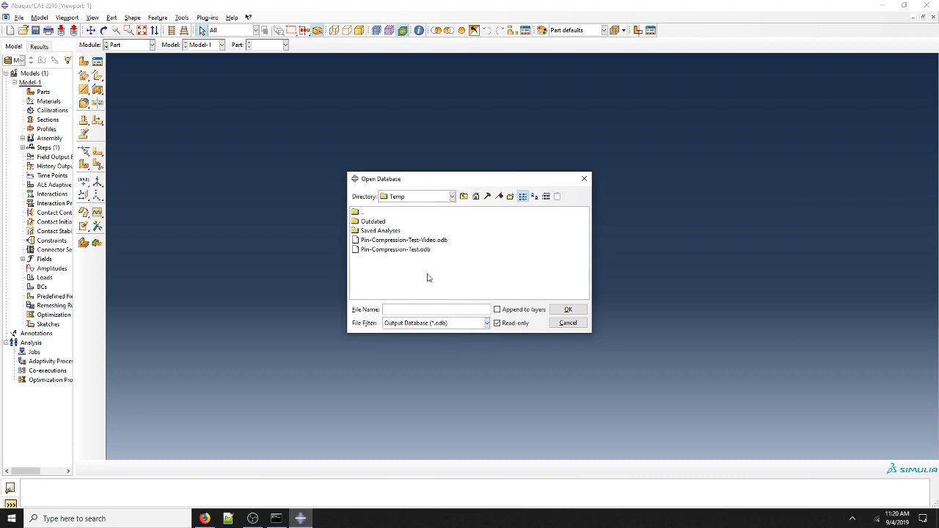
left_click(402, 241)
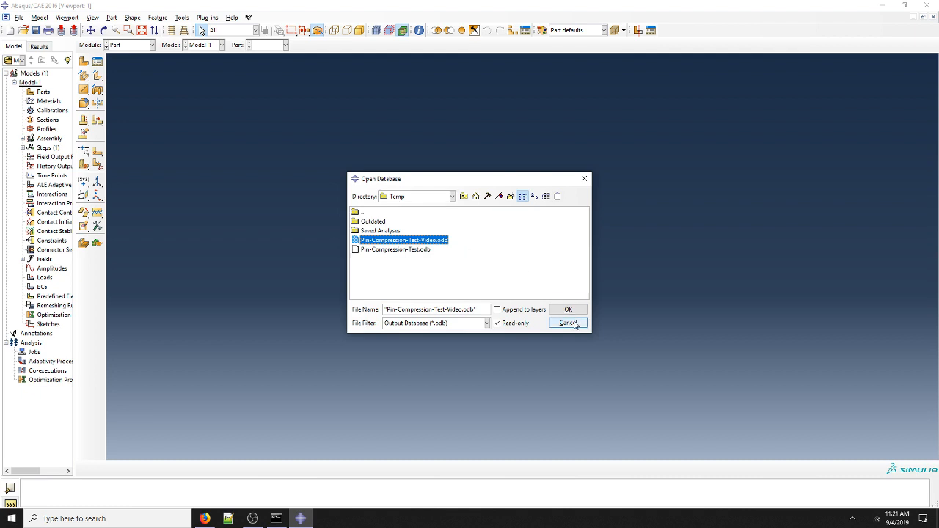
left_click(566, 323)
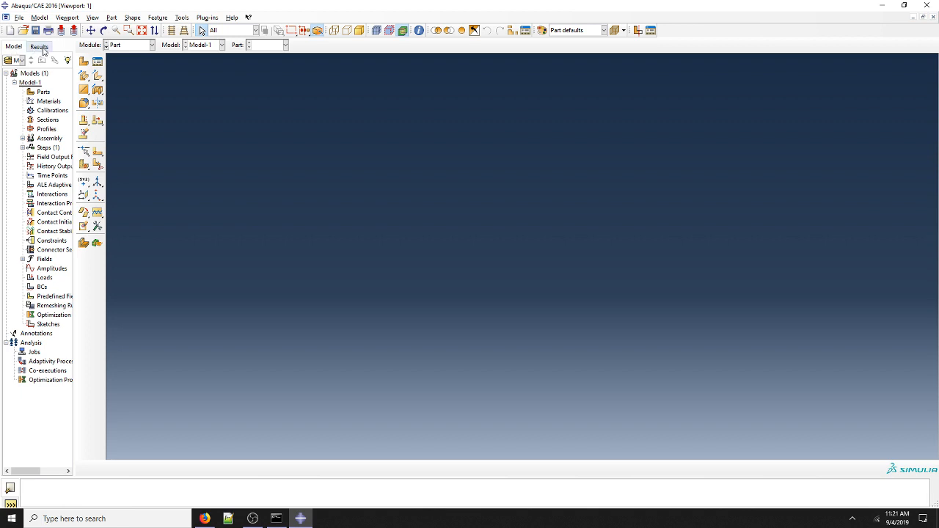
Open Pin-Compression-Test-Video.odb from the Results tree's Output Databases for visualization
left_click(38, 45)
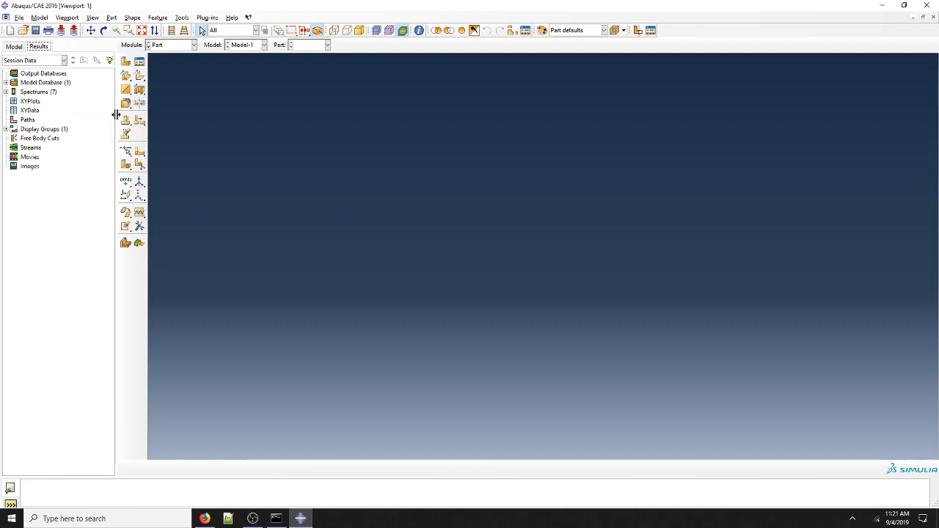
mouse_move(35, 76)
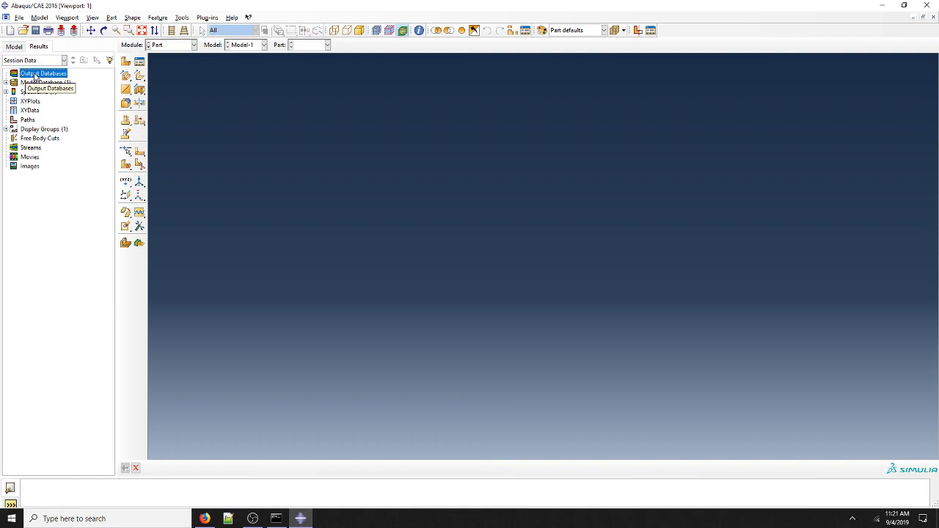
double_click(42, 74)
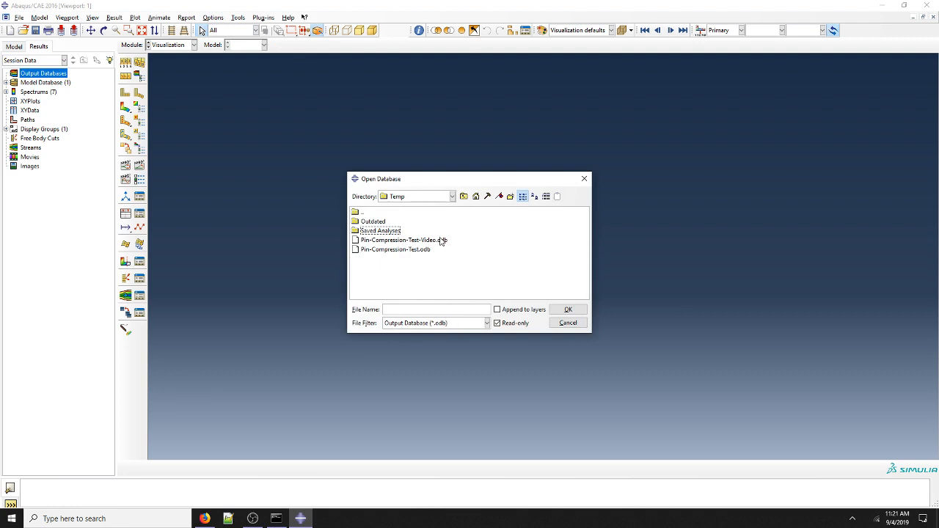
left_click(569, 308)
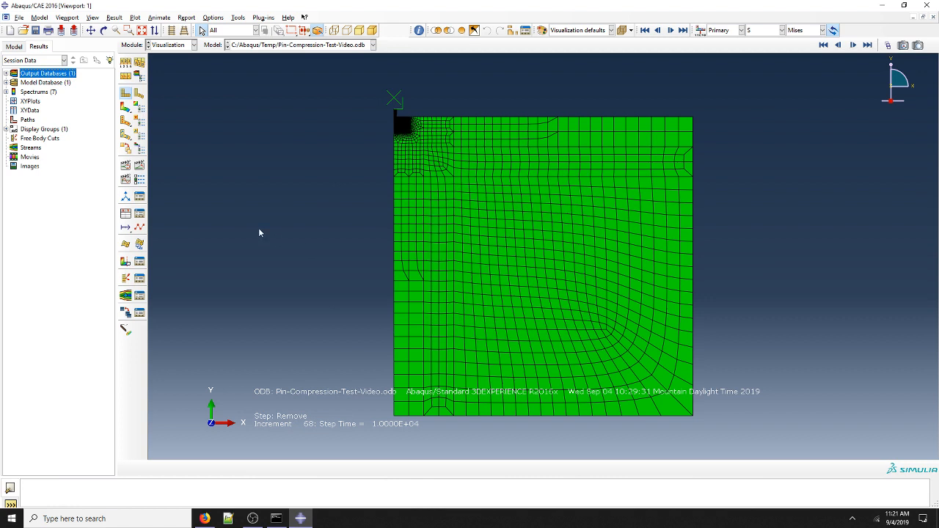
mouse_move(291, 232)
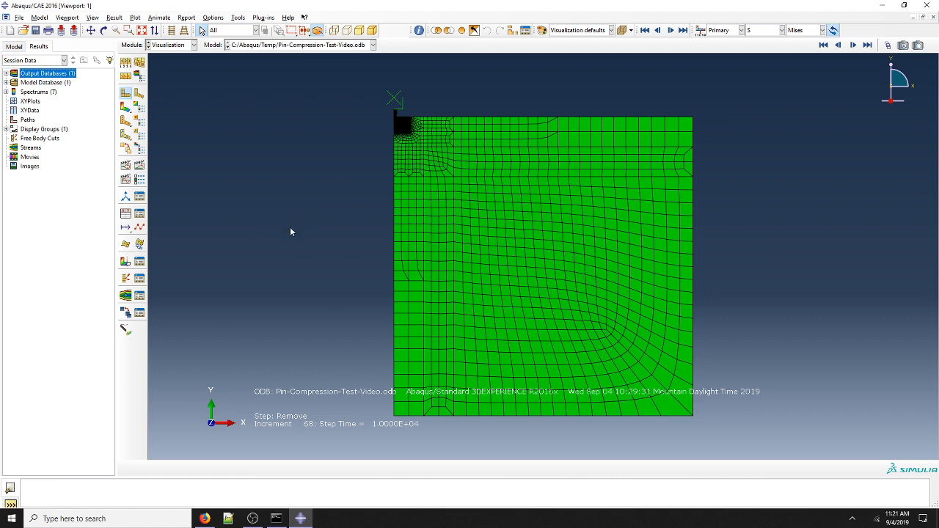
mouse_move(314, 335)
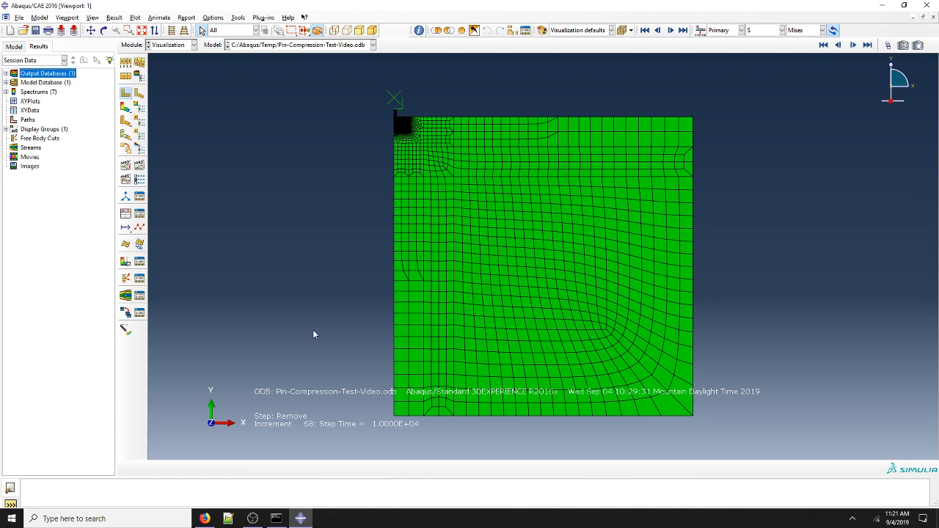
mouse_move(423, 179)
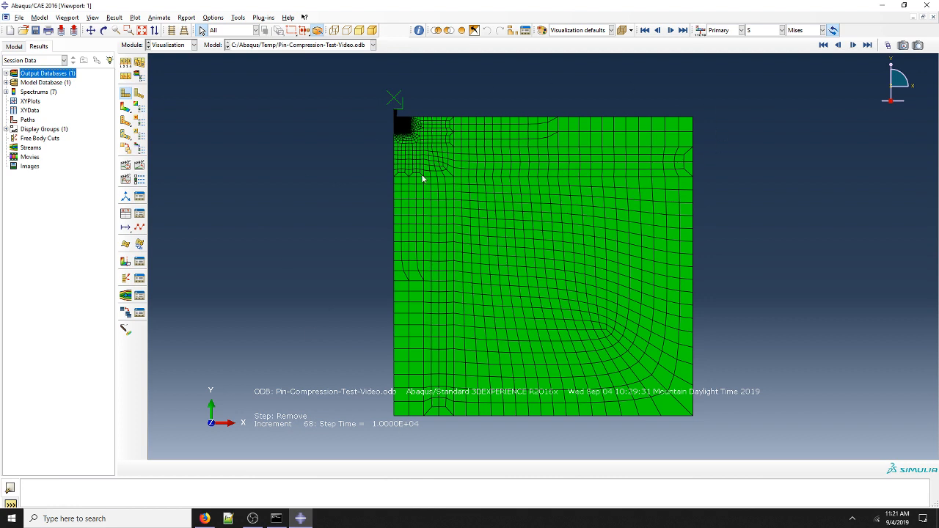
mouse_move(394, 112)
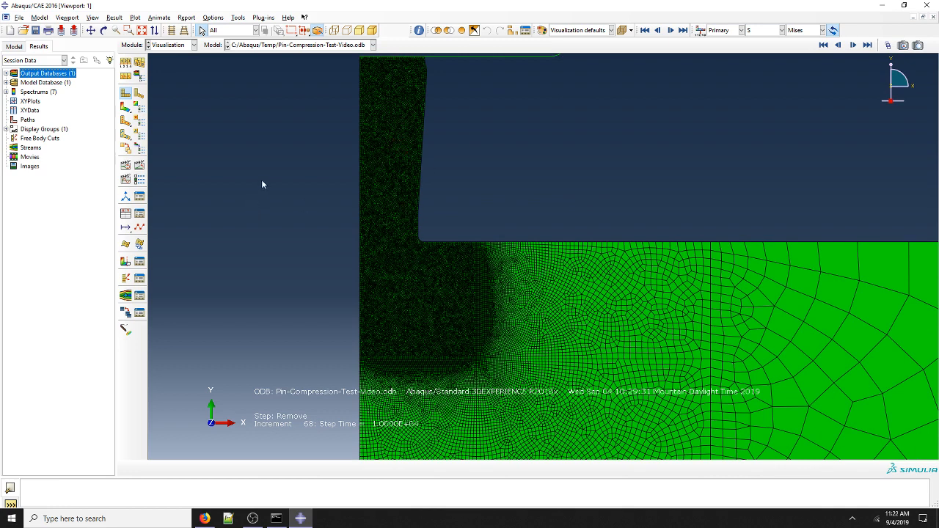
In Common Plot Options try all and free visible edges, then apply No edges to the model
left_click(213, 18)
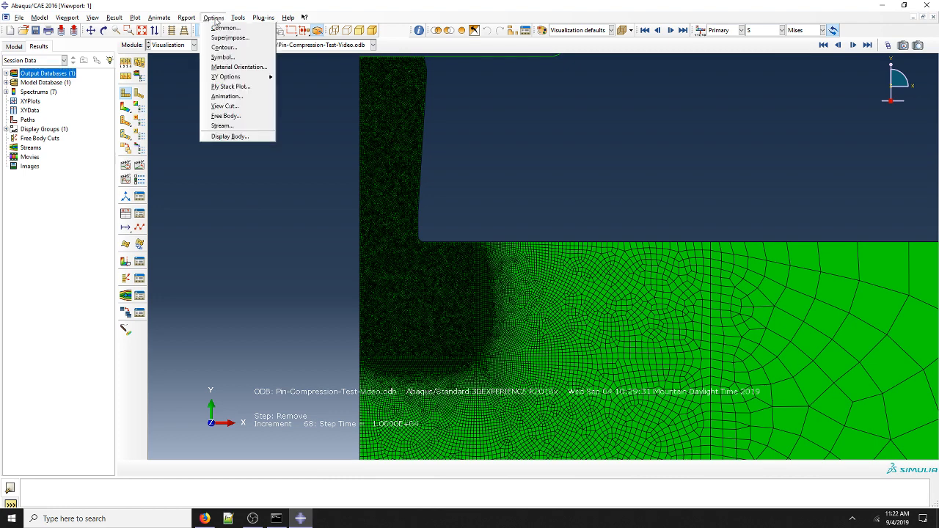
left_click(224, 28)
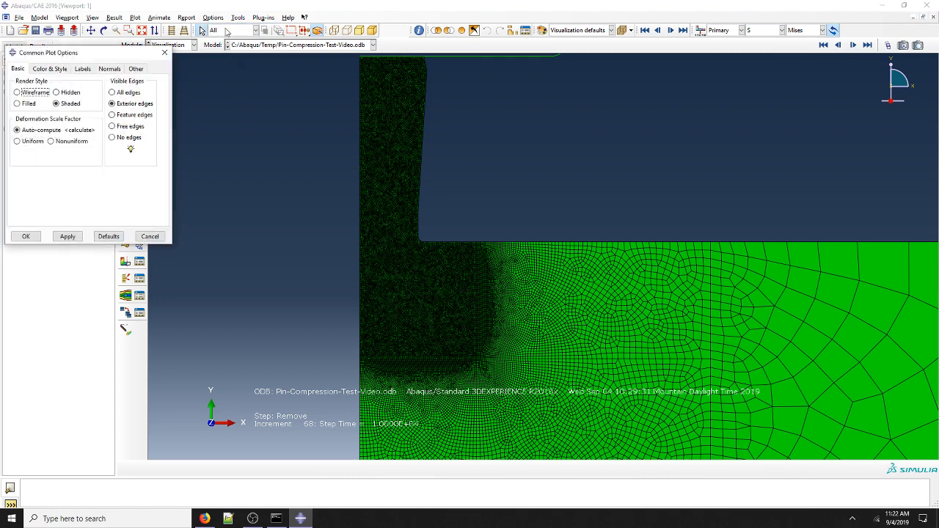
left_click(111, 115)
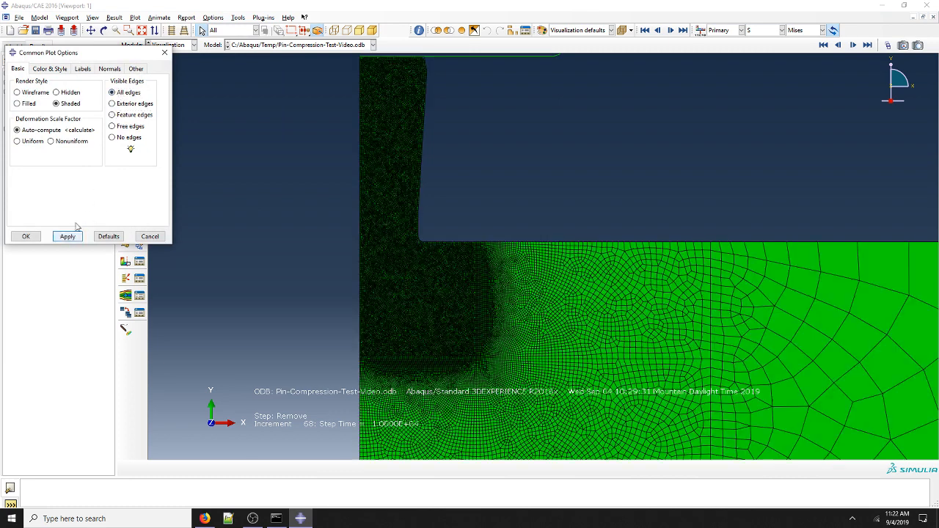
left_click(112, 103)
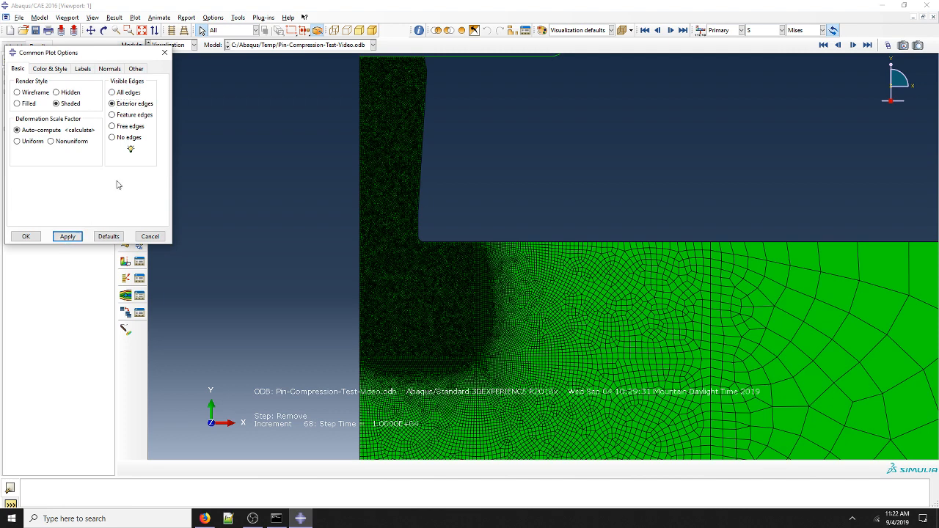
left_click(111, 114)
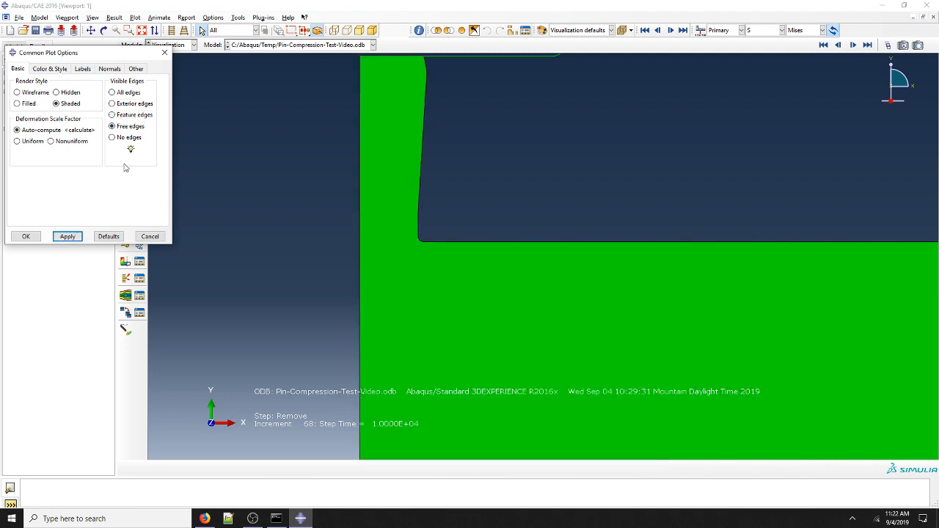
left_click(112, 138)
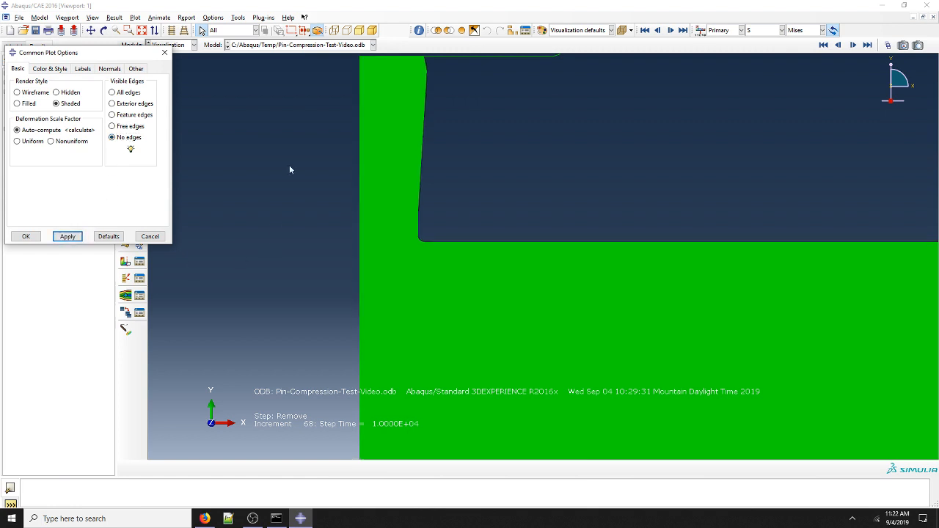
mouse_move(209, 163)
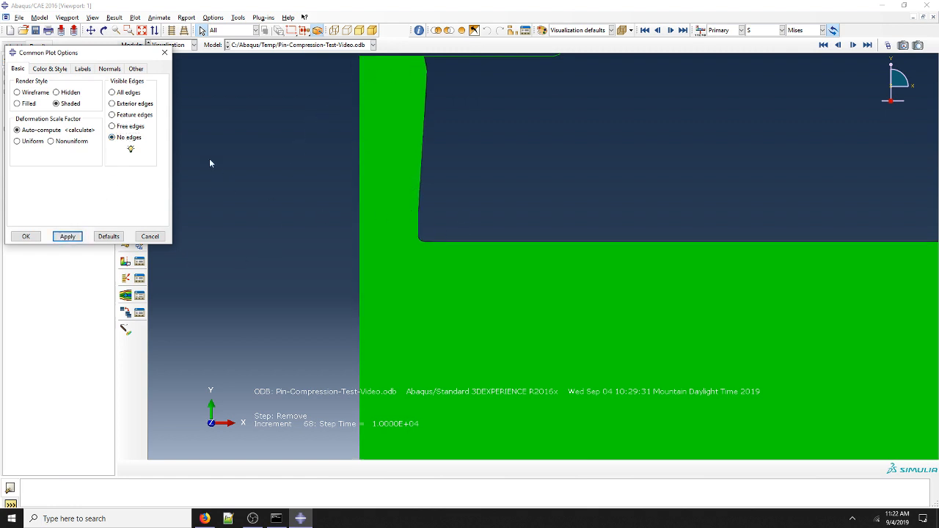
left_click(67, 237)
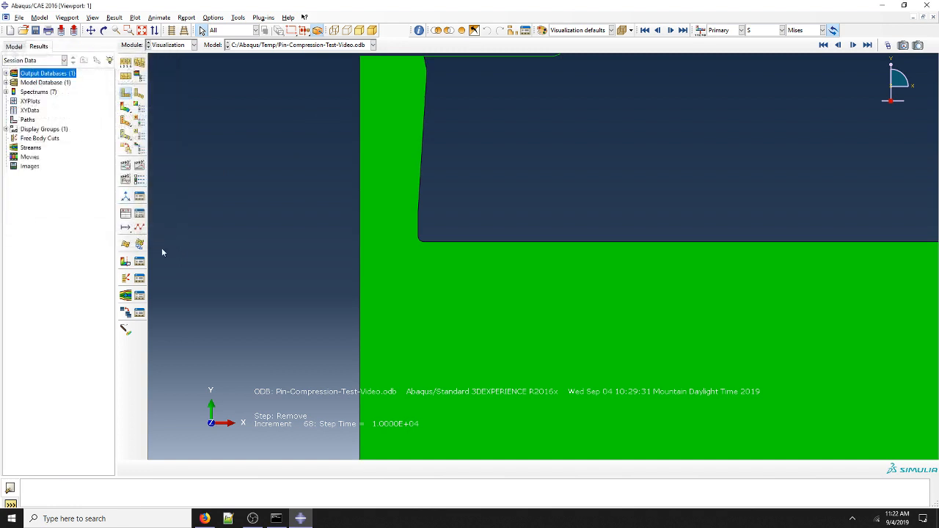
mouse_move(248, 258)
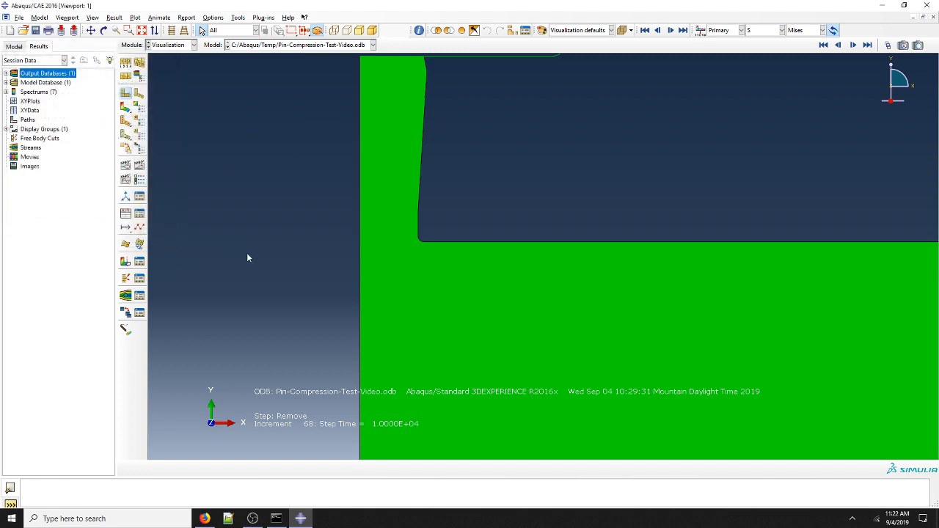
mouse_move(248, 229)
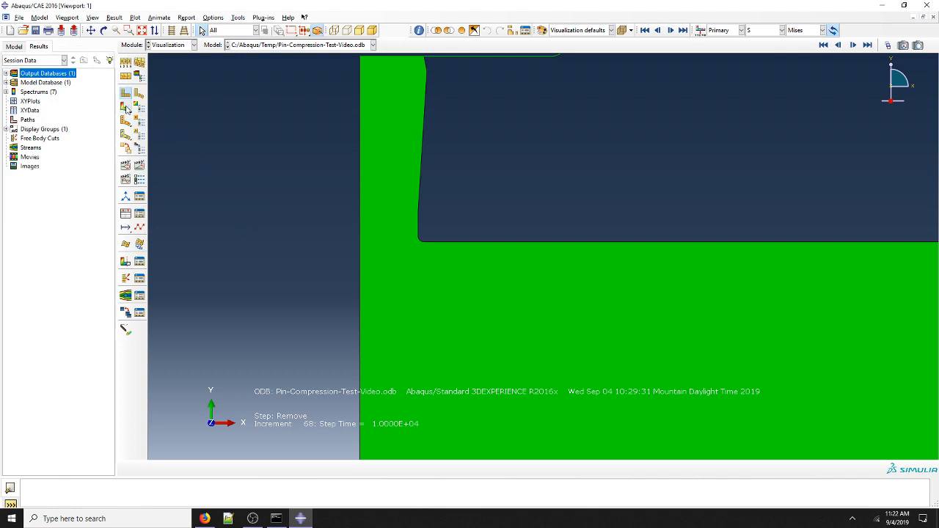
mouse_move(126, 108)
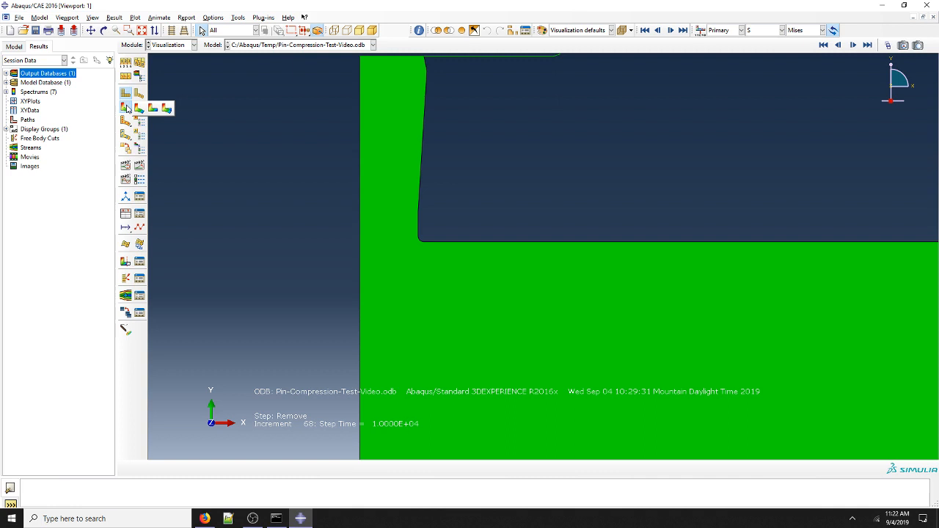
mouse_move(153, 110)
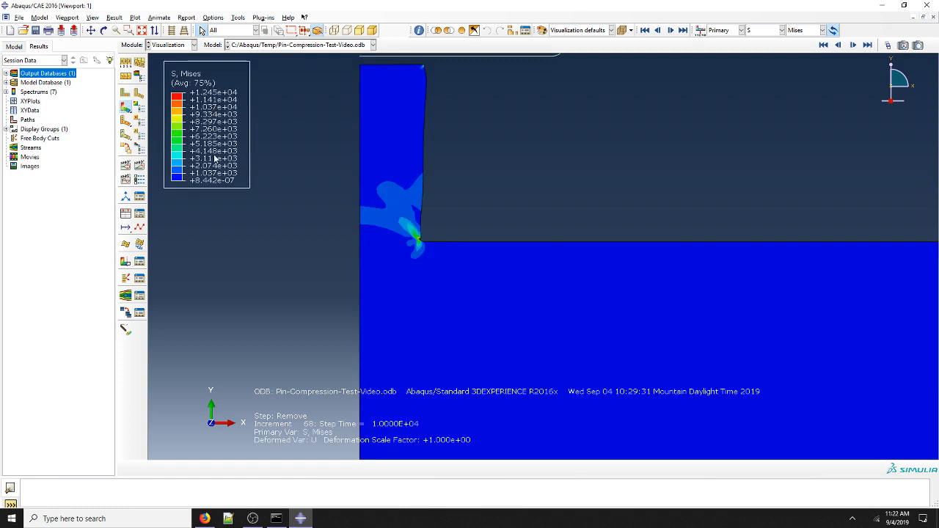
mouse_move(257, 253)
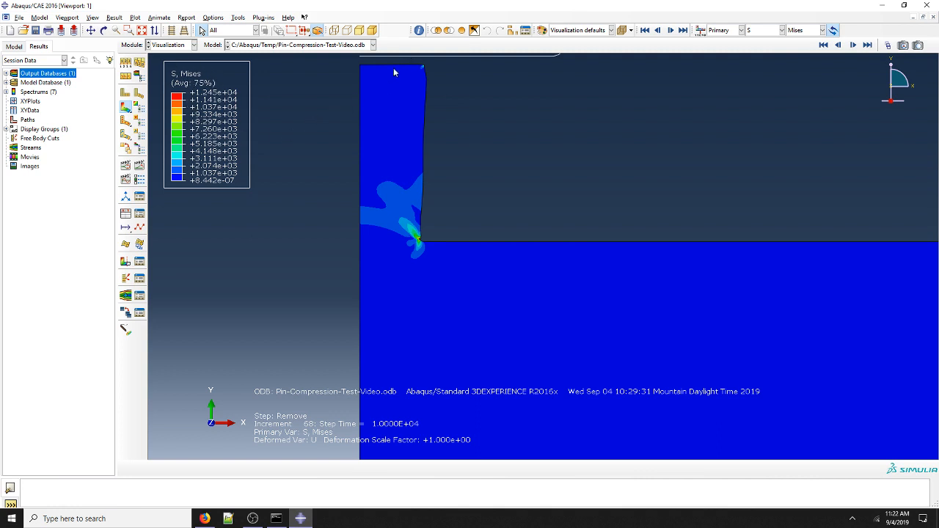
mouse_move(483, 128)
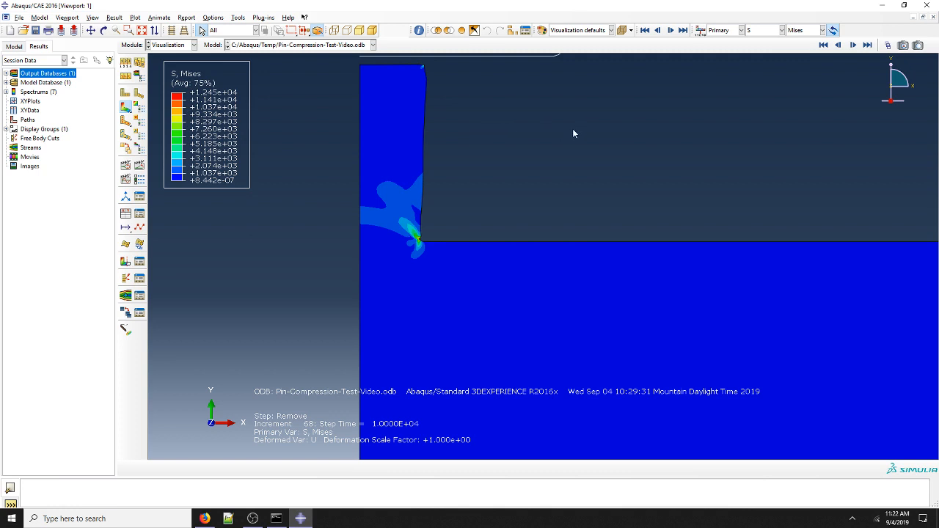
mouse_move(529, 47)
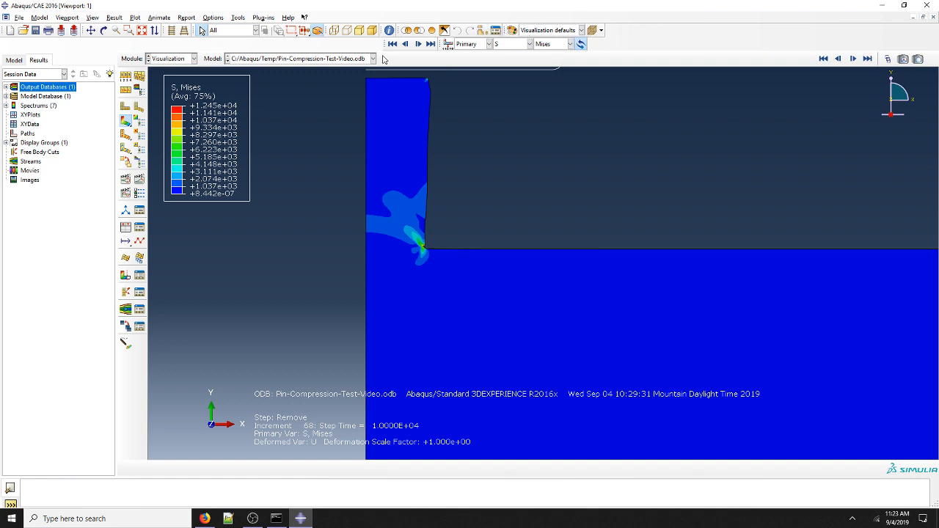
mouse_move(384, 58)
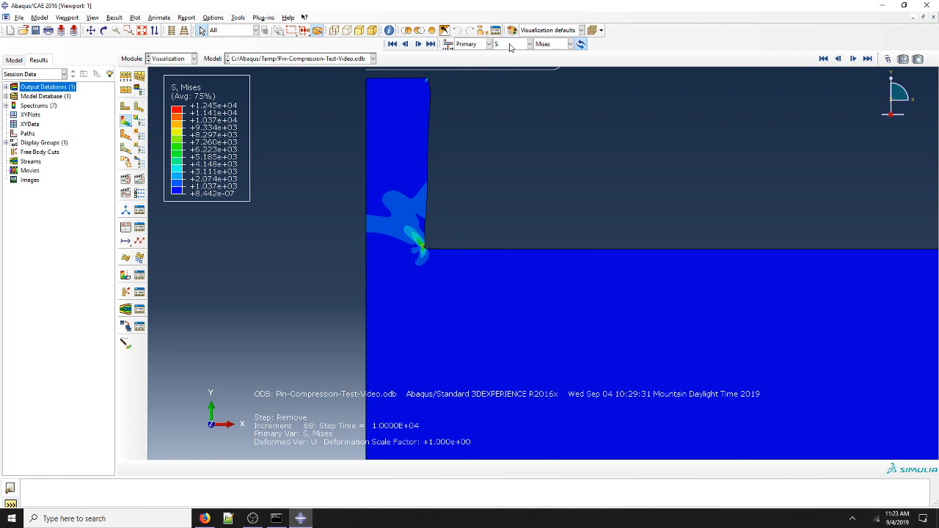
Keep stress S as the plotted primary field output variable
left_click(511, 44)
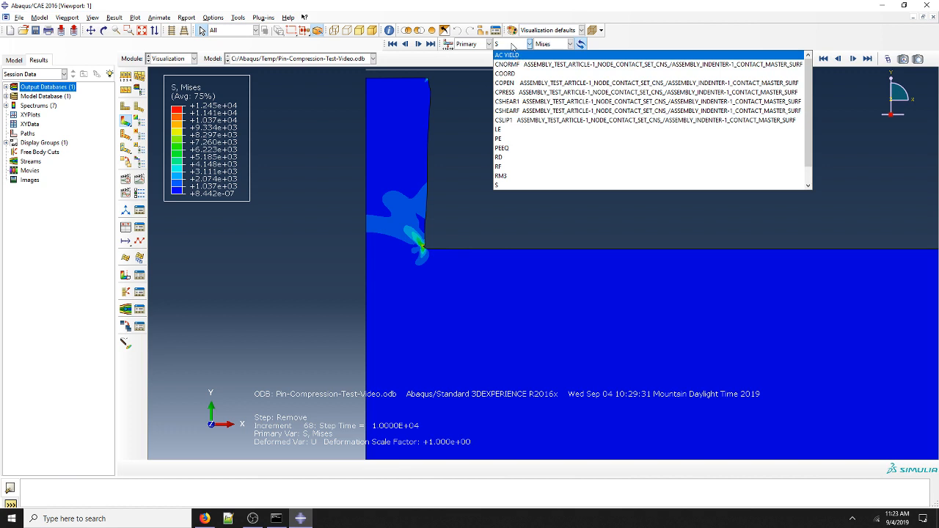
left_click(552, 45)
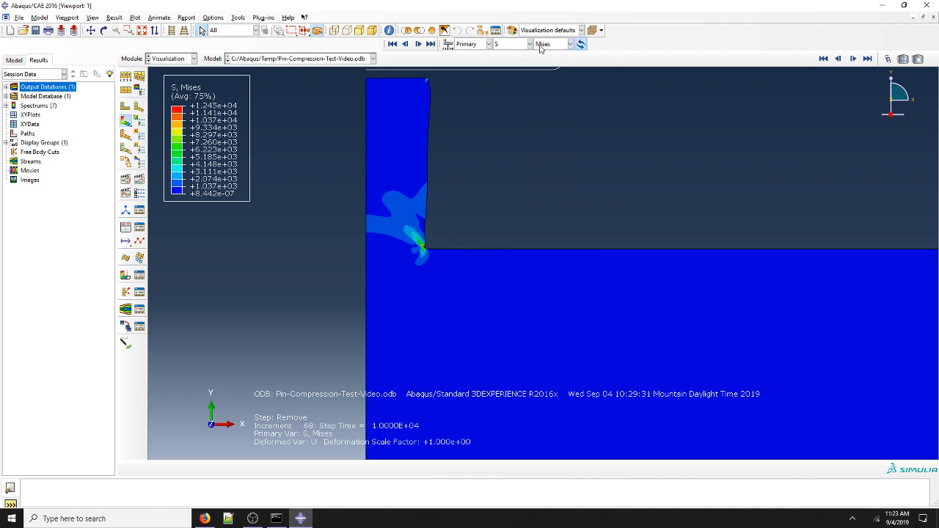
mouse_move(543, 47)
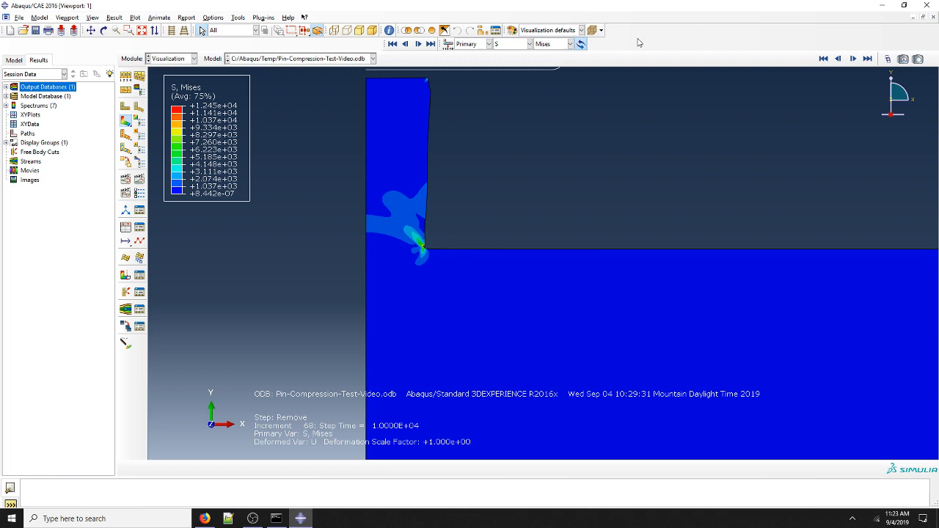
mouse_move(546, 141)
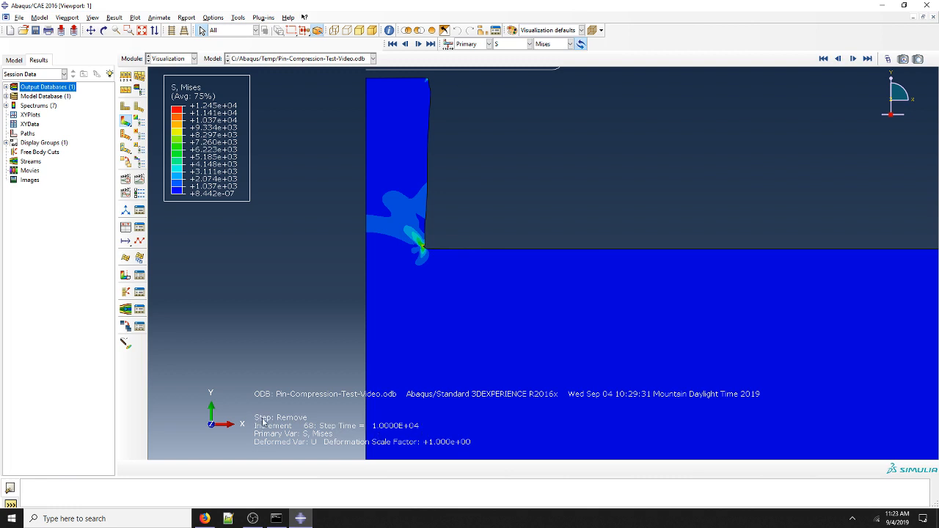
mouse_move(85, 188)
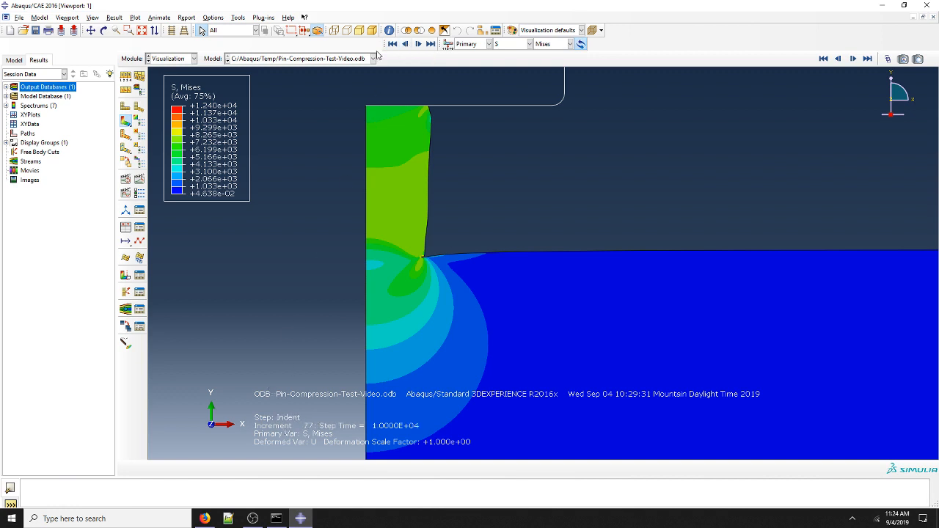
Walk the Mises plot through the Indent step's frames, ending on frame 0 with zero stress
left_click(392, 44)
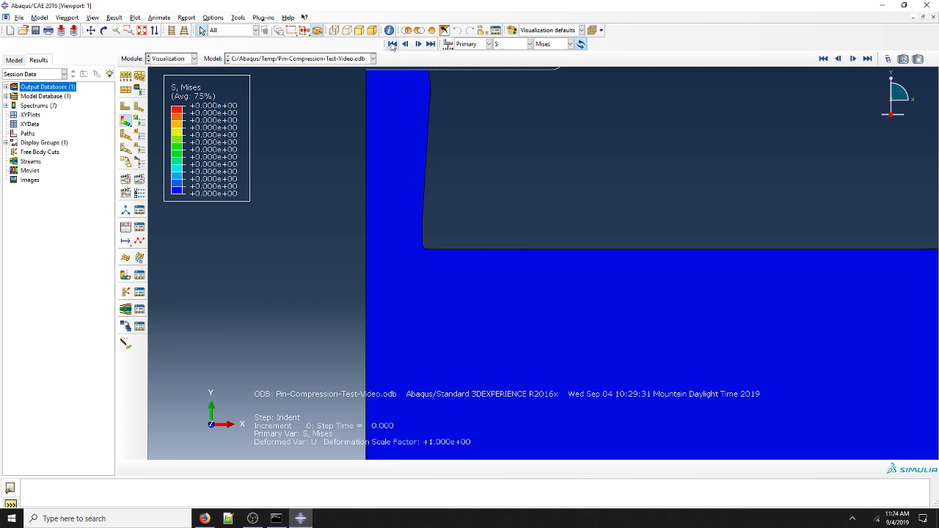
left_click(417, 44)
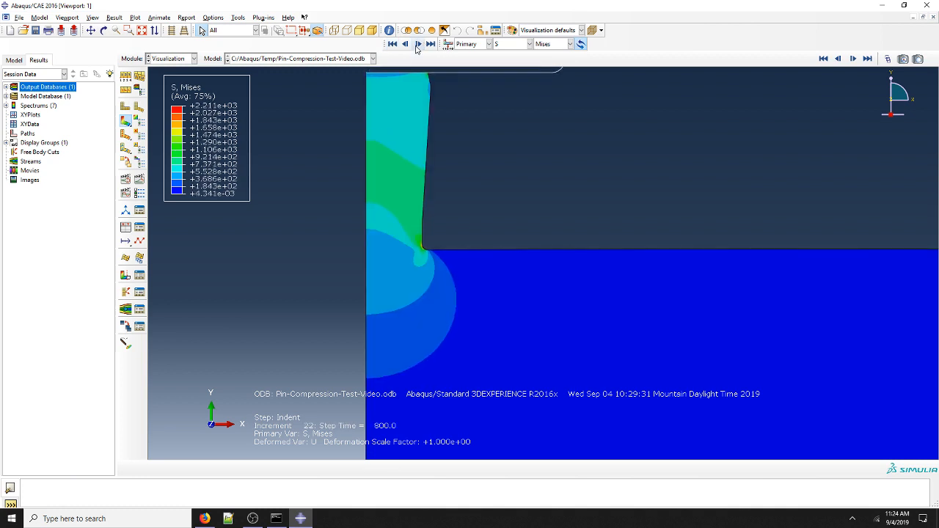
left_click(432, 44)
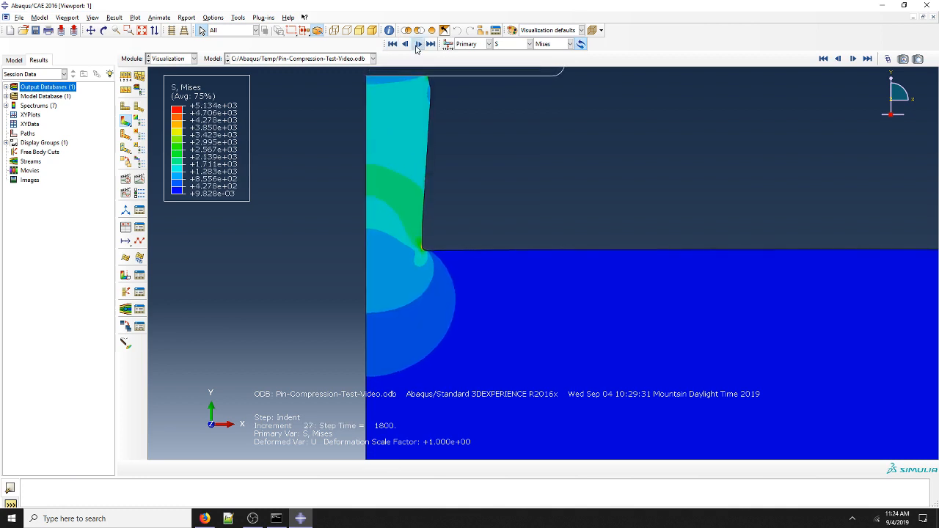
left_click(431, 44)
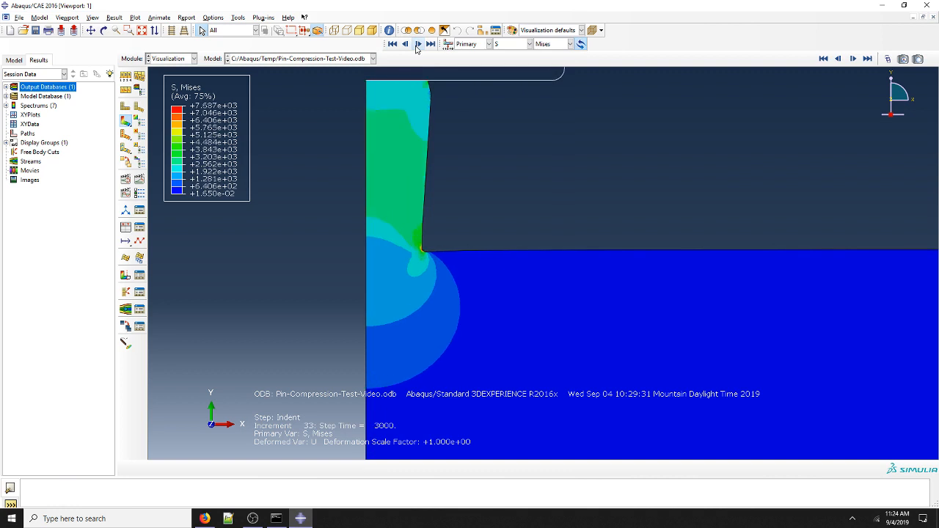
left_click(432, 44)
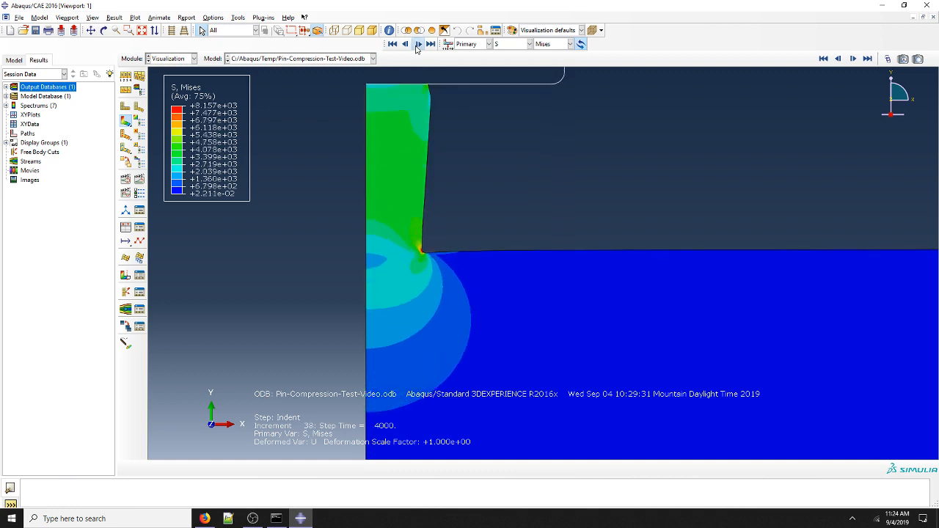
left_click(418, 44)
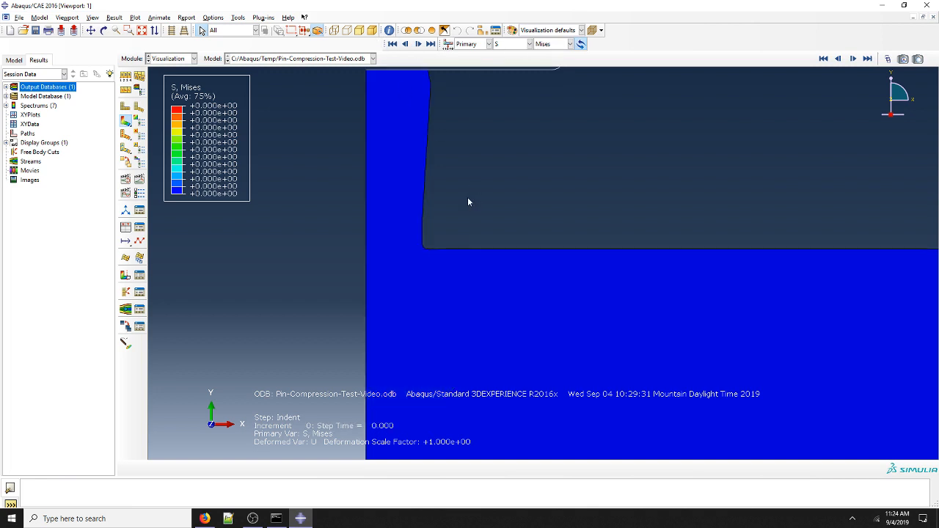
Expand the odb's Steps in the Results tree and show the Mises plot at the Remove step's end
left_click(6, 87)
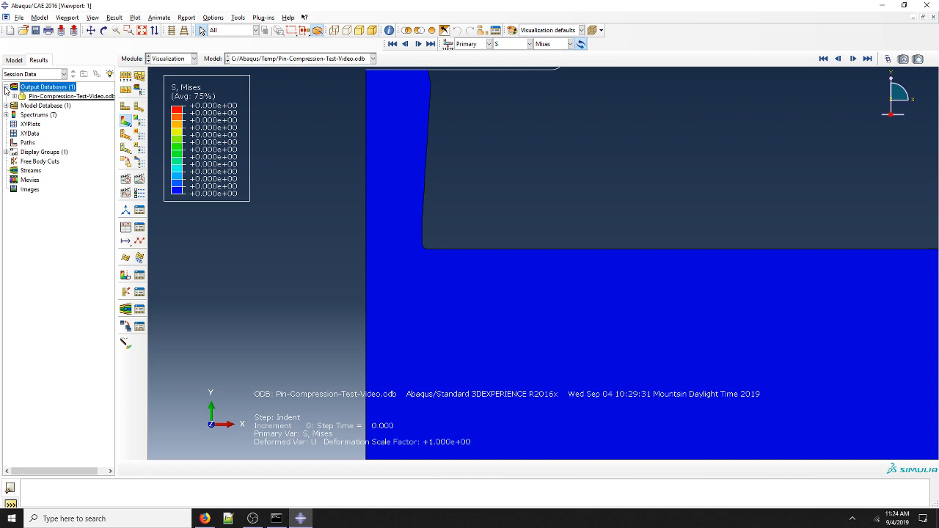
left_click(6, 97)
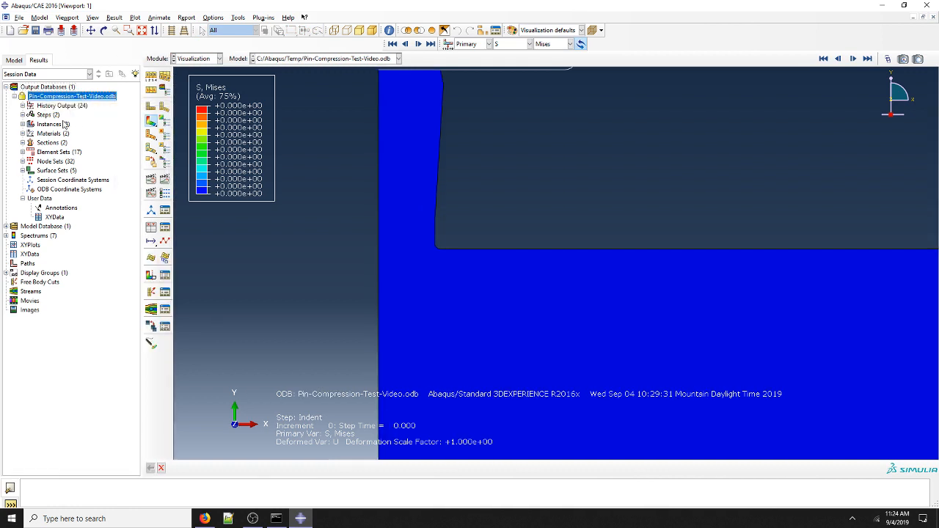
left_click(50, 123)
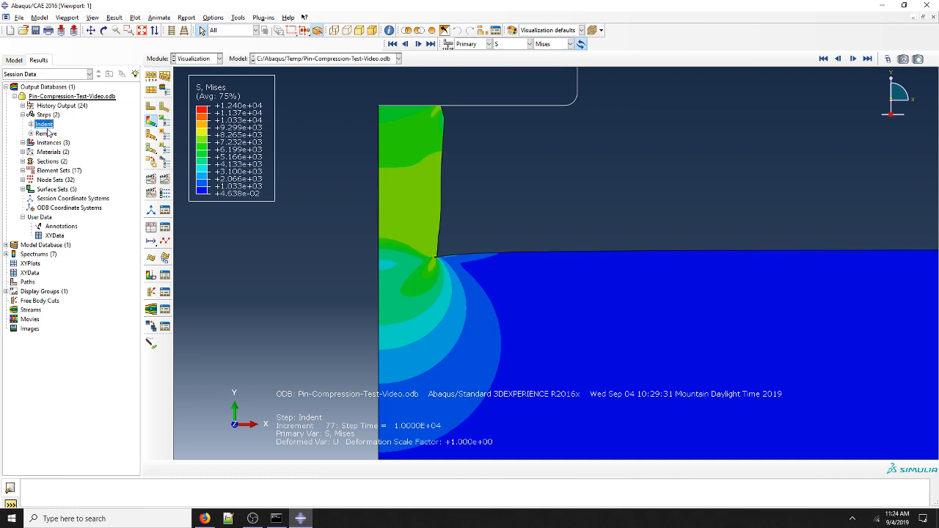
left_click(46, 134)
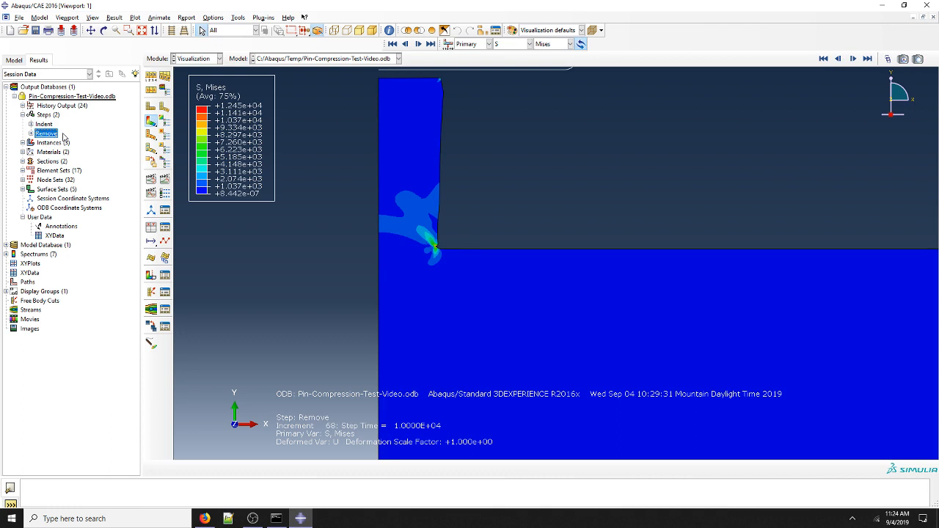
mouse_move(664, 53)
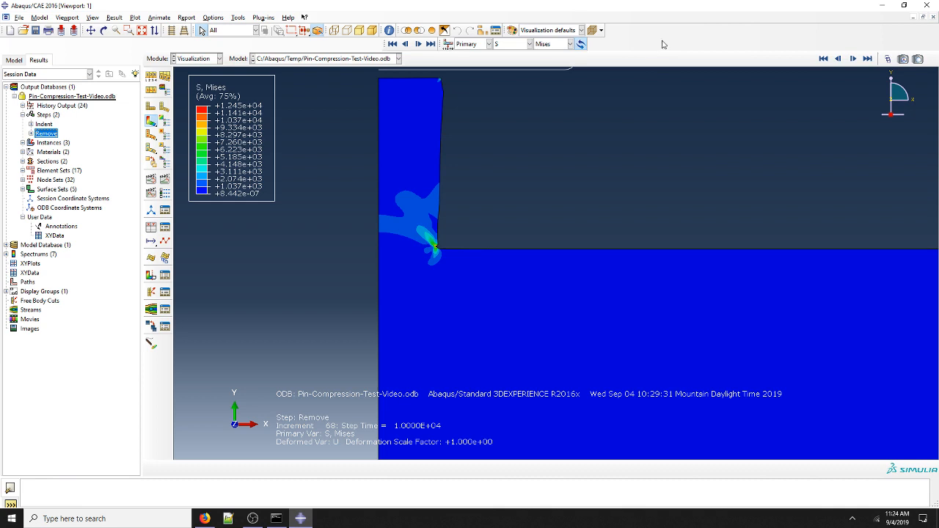
mouse_move(658, 56)
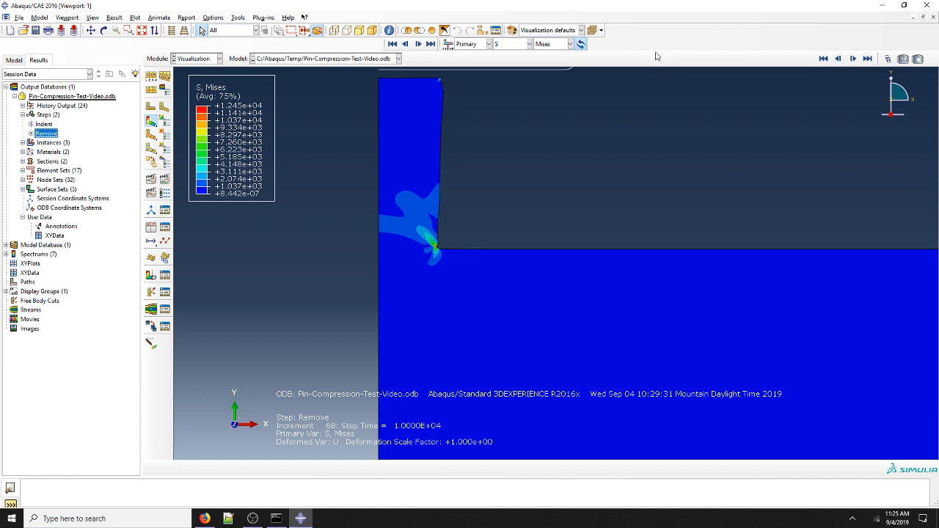
Switch the stress contour to S33, then to the S12 shear component
left_click(529, 44)
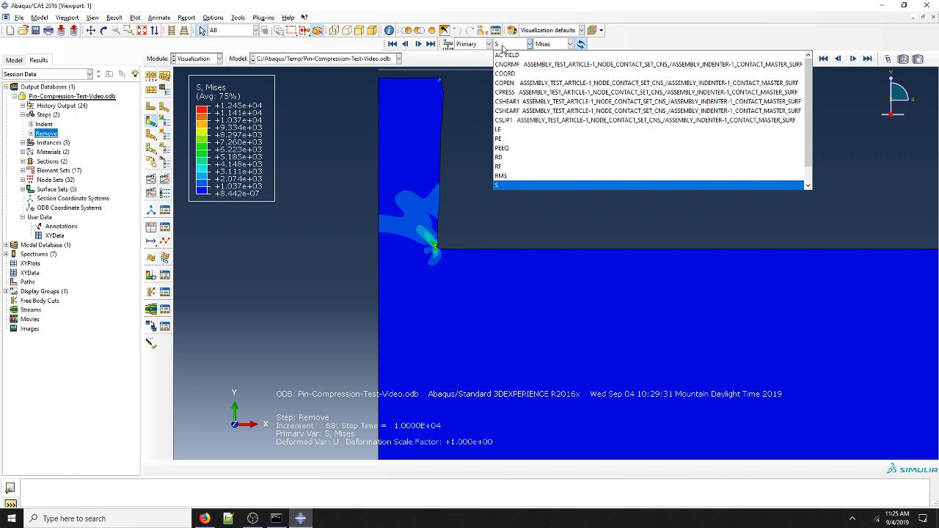
mouse_move(505, 48)
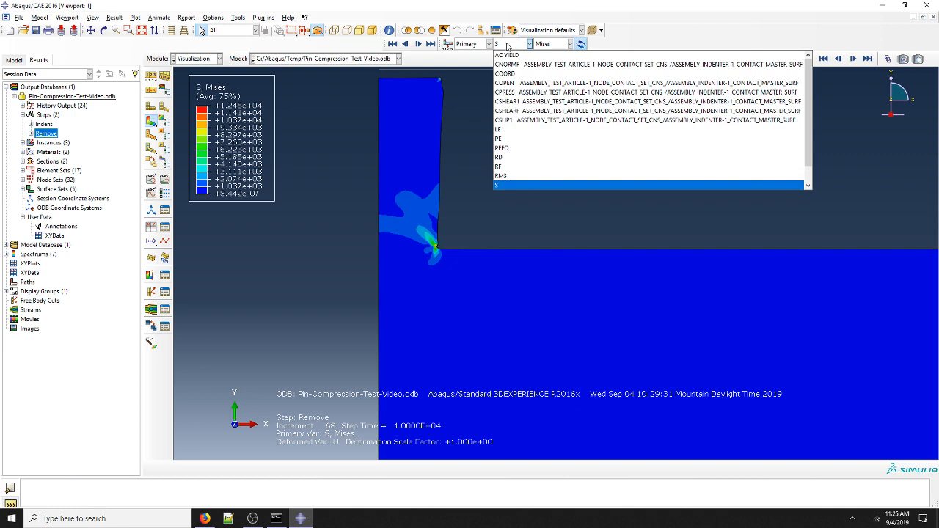
left_click(552, 44)
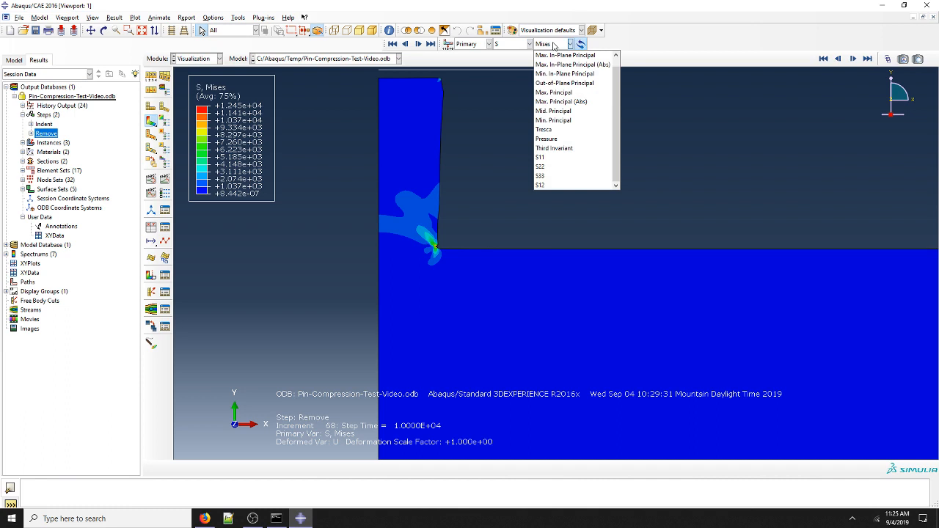
mouse_move(572, 177)
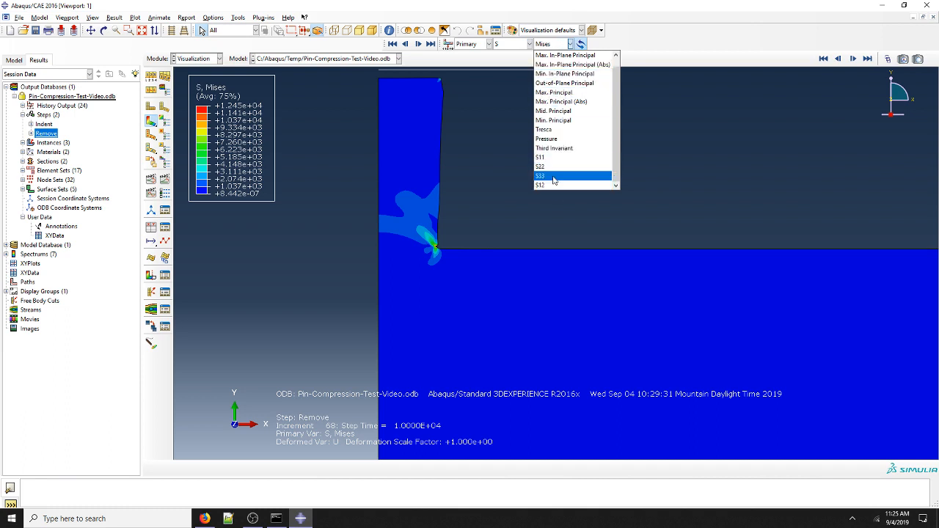
left_click(541, 177)
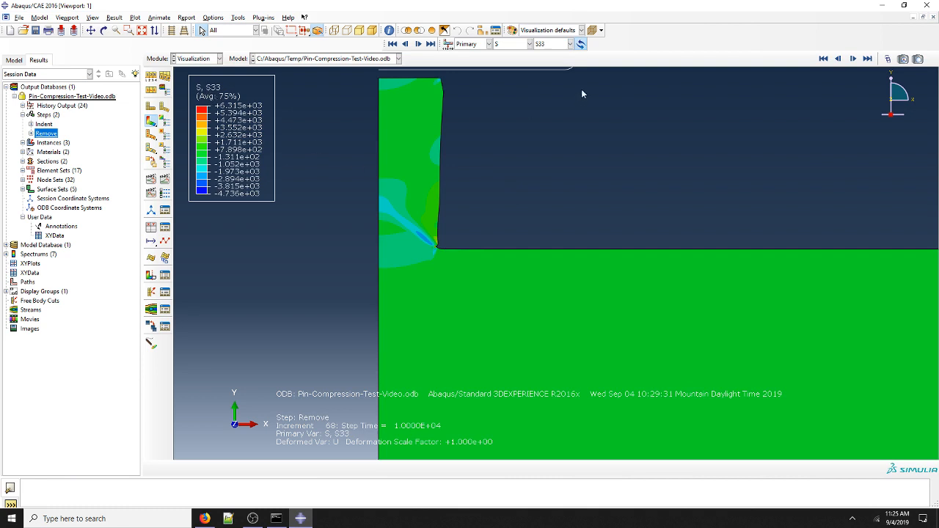
left_click(566, 44)
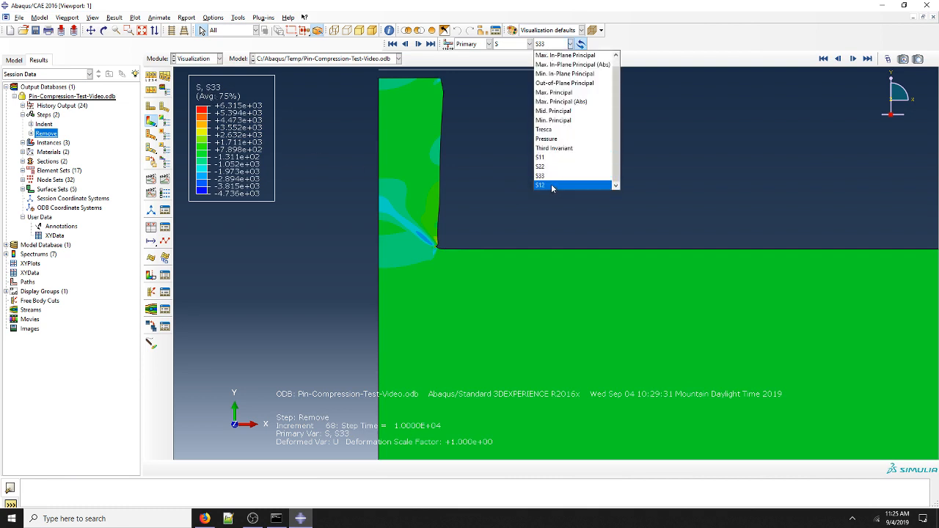
left_click(541, 185)
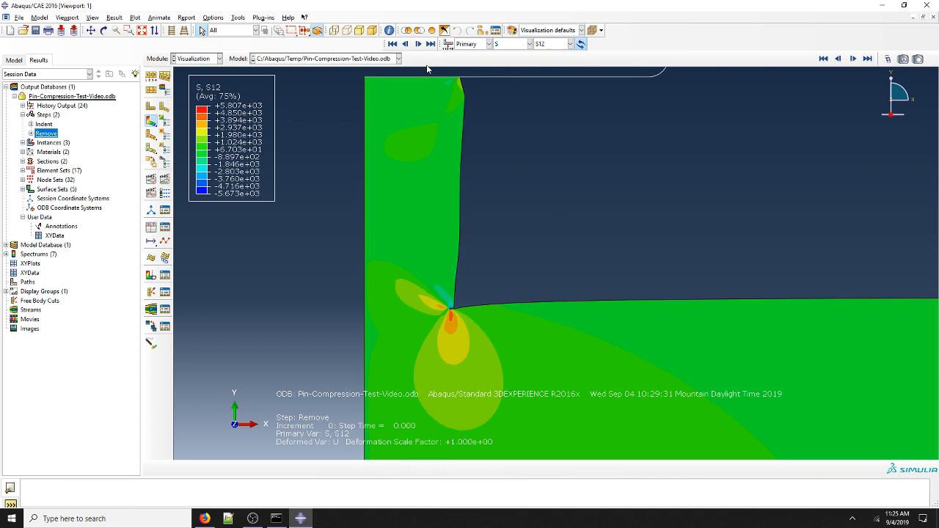
mouse_move(434, 67)
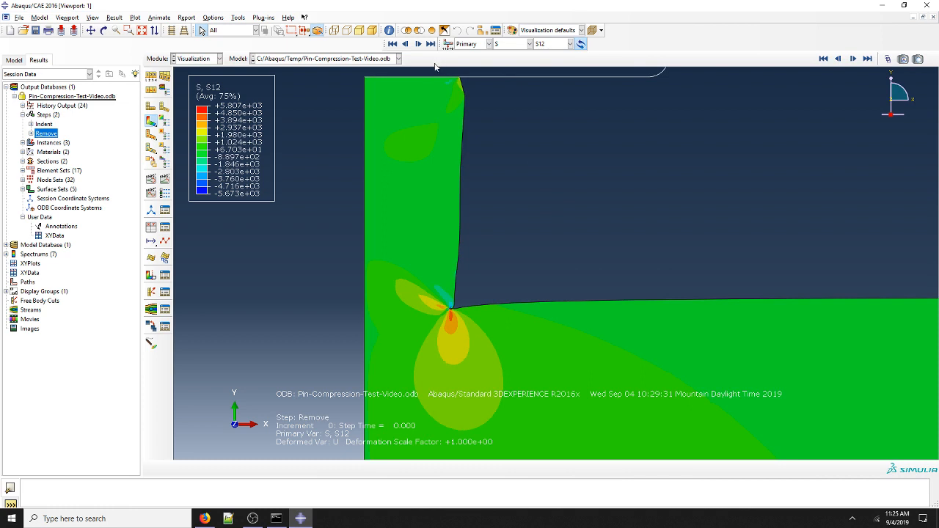
mouse_move(165, 123)
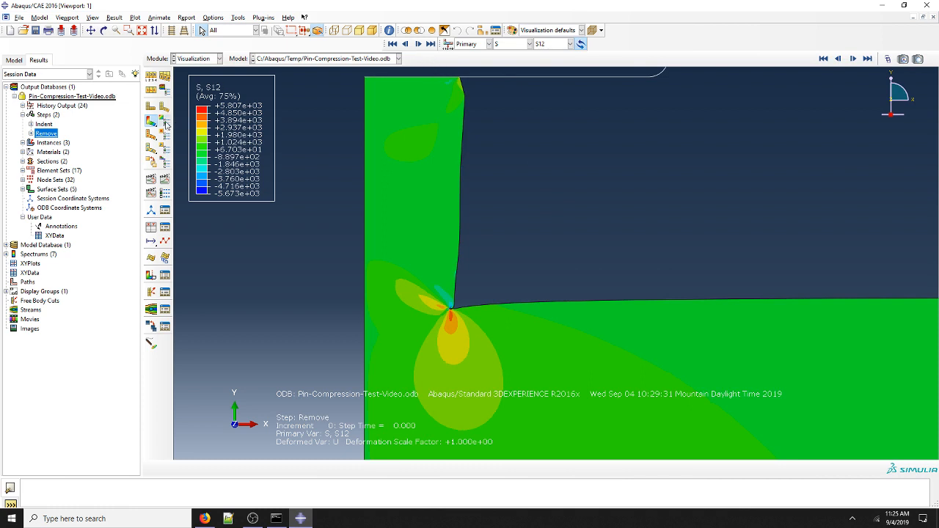
mouse_move(151, 121)
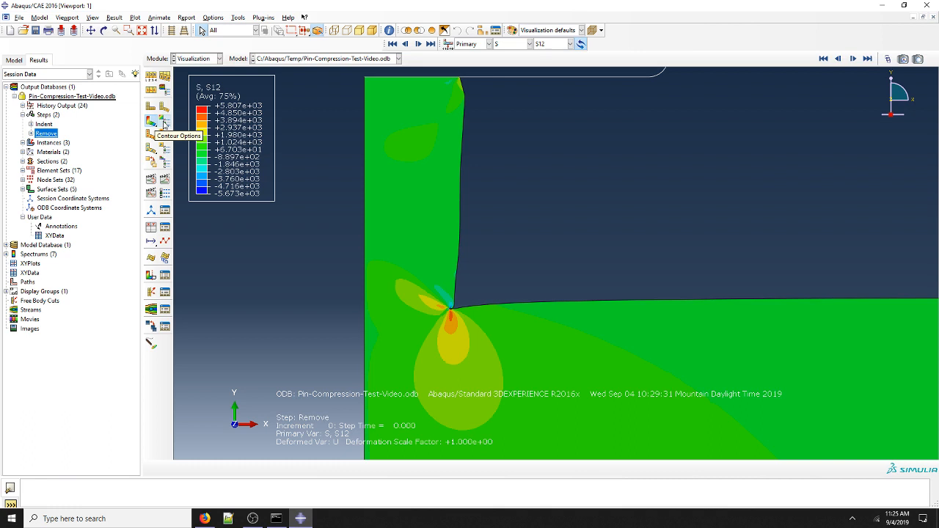
In Contour Plot Options Limits, set the minimum to a specified value of 0
left_click(165, 123)
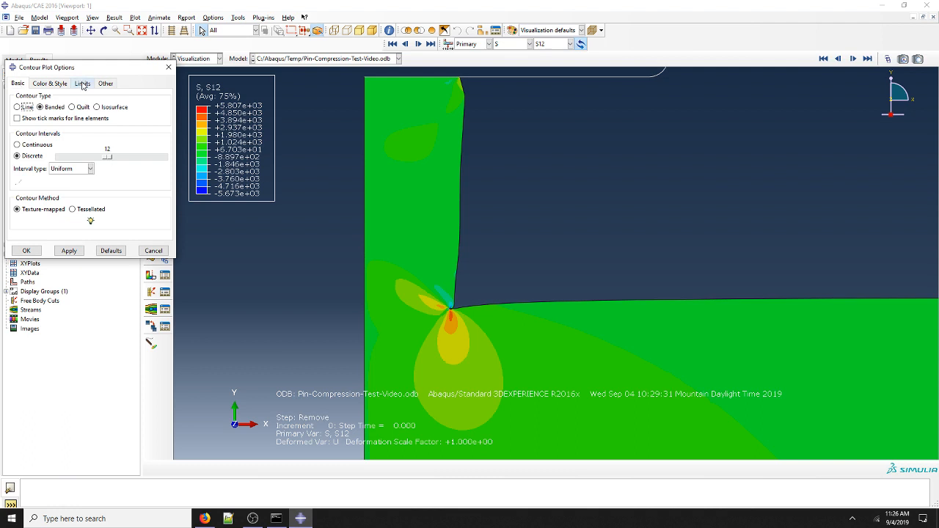
left_click(82, 82)
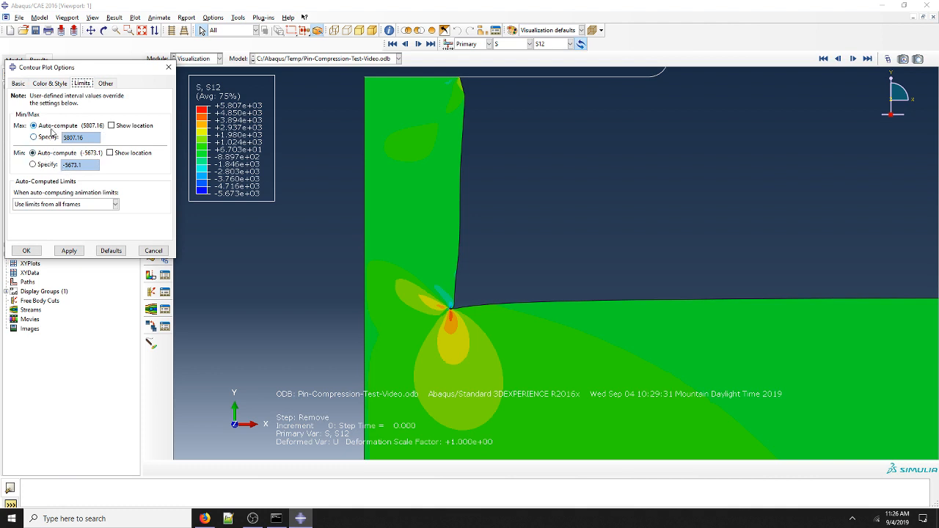
left_click(32, 165)
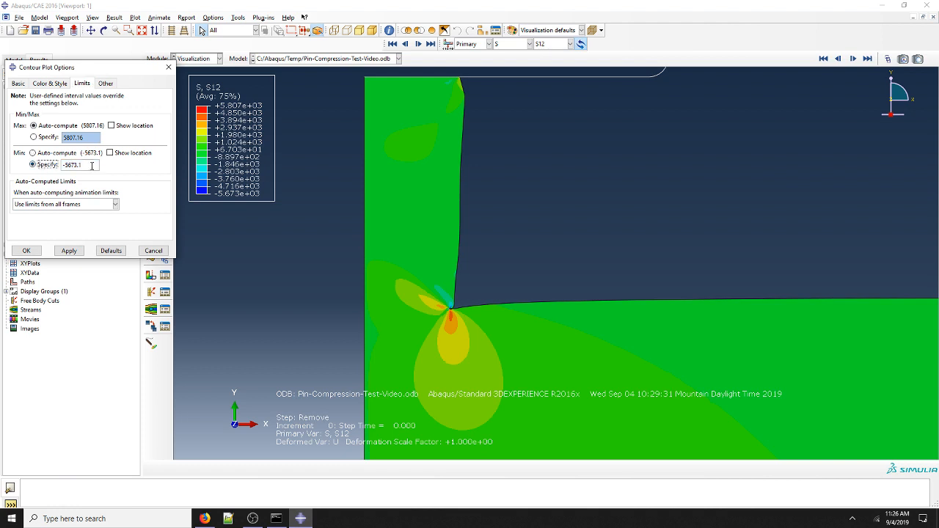
triple_click(72, 165)
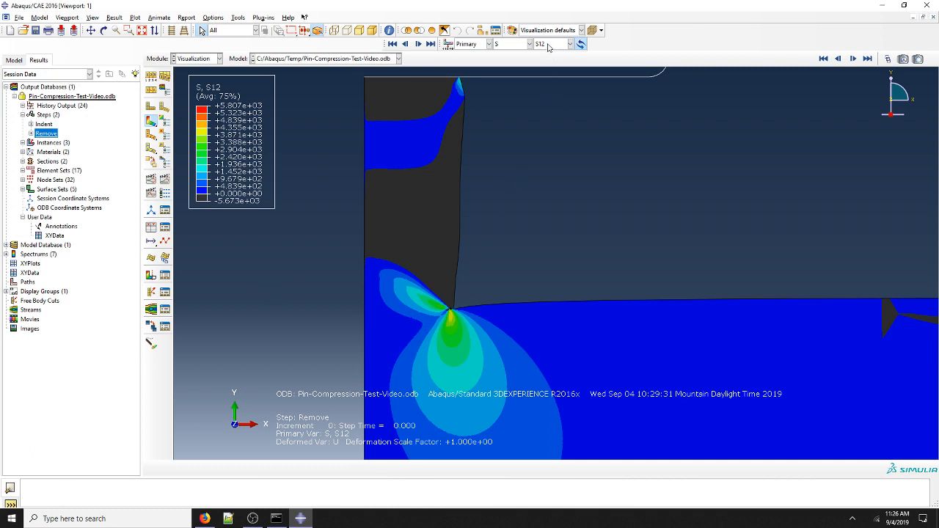
Cycle the stress contour through Mises, S33 and then S22
left_click(578, 44)
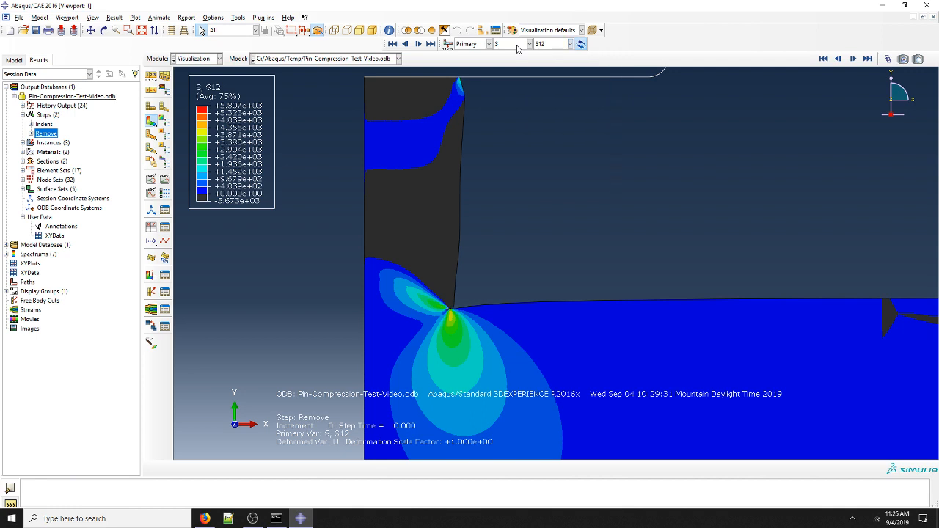
left_click(571, 44)
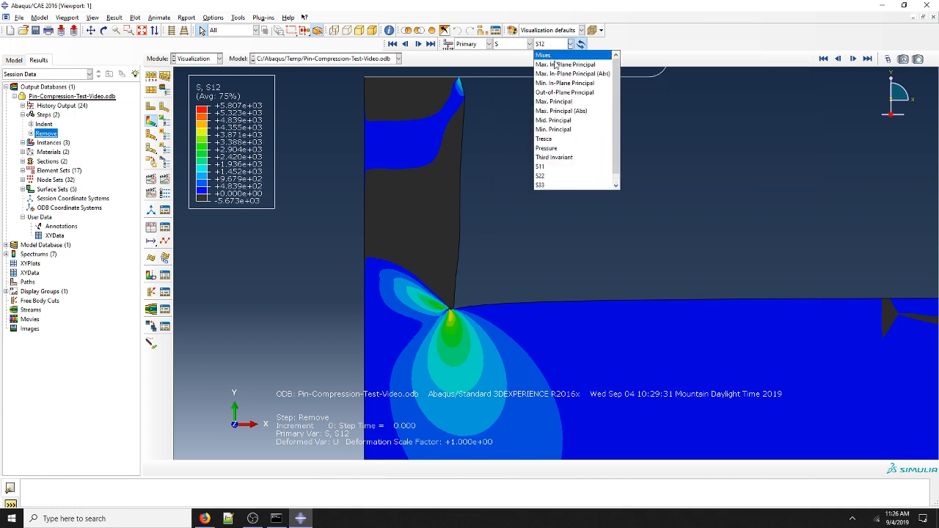
left_click(543, 56)
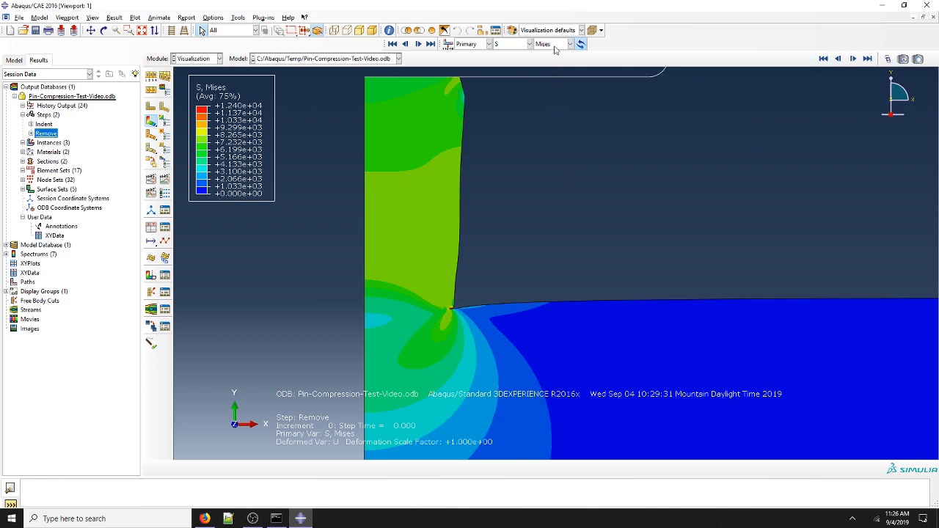
left_click(570, 44)
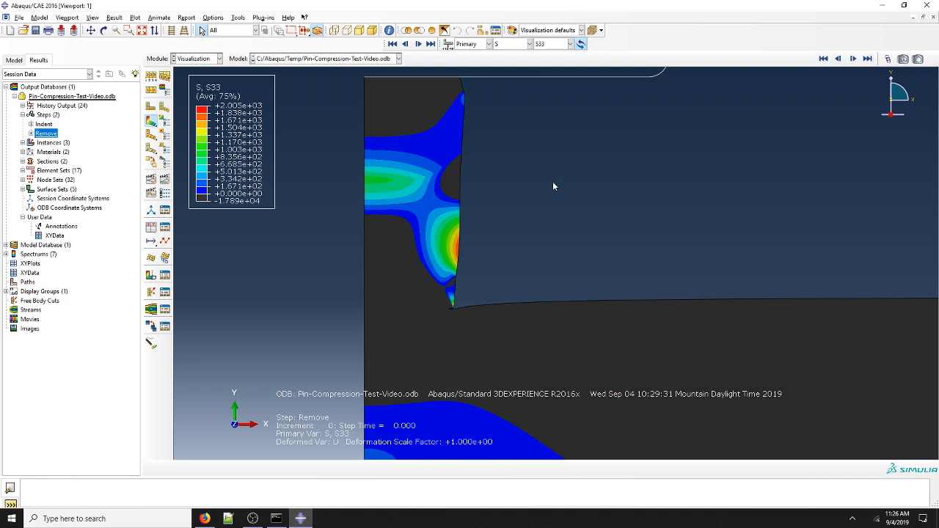
mouse_move(473, 273)
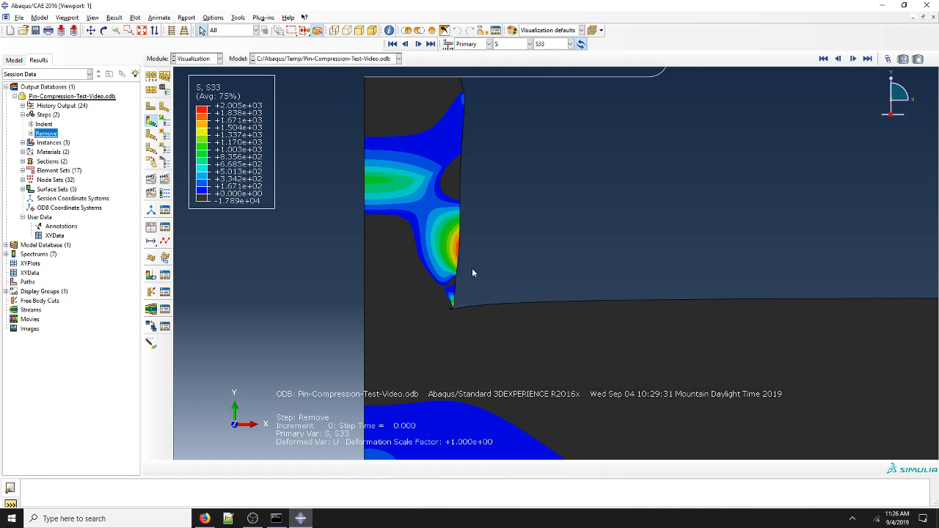
mouse_move(458, 270)
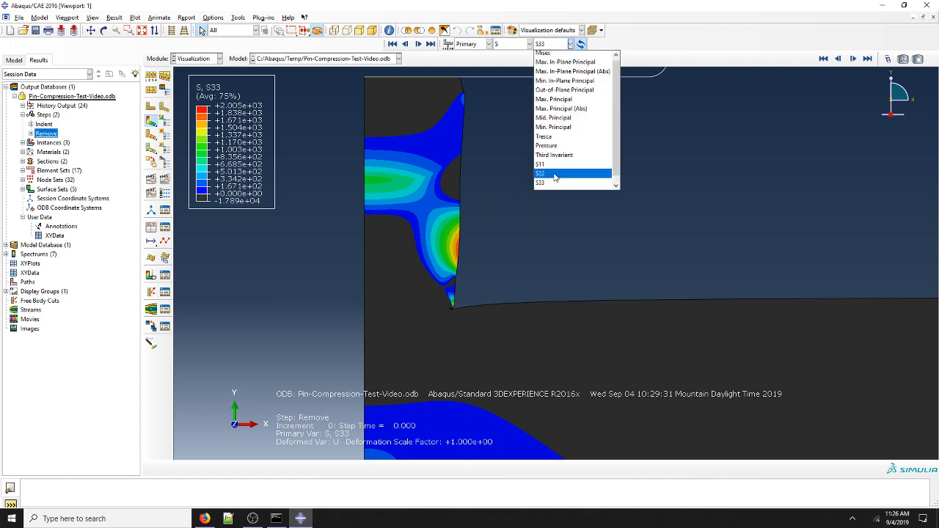
left_click(541, 174)
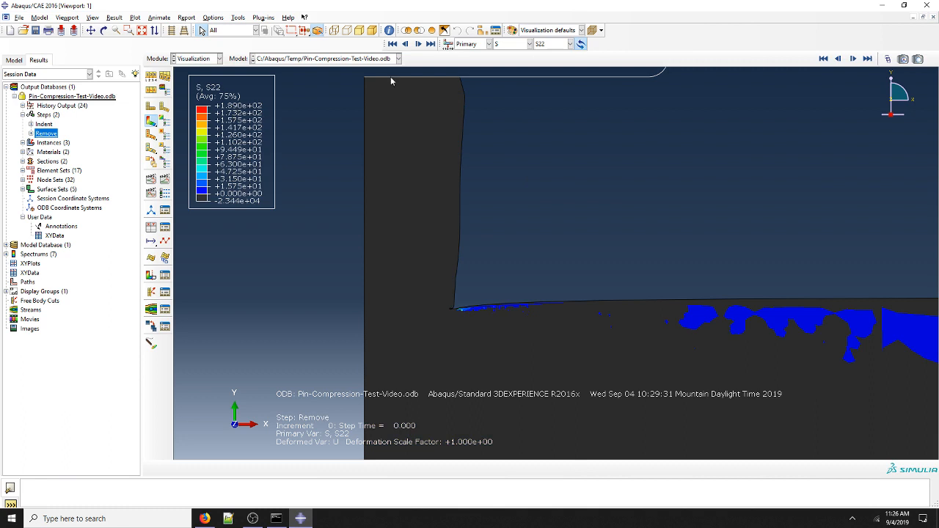
mouse_move(444, 264)
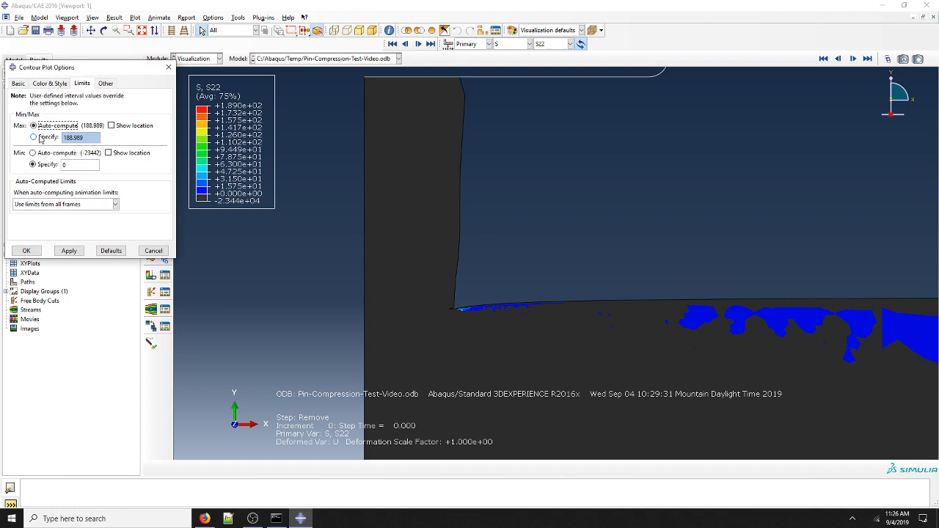
Preview S22 with a specified maximum of 0, then close the contour limit settings
left_click(34, 138)
type("0")
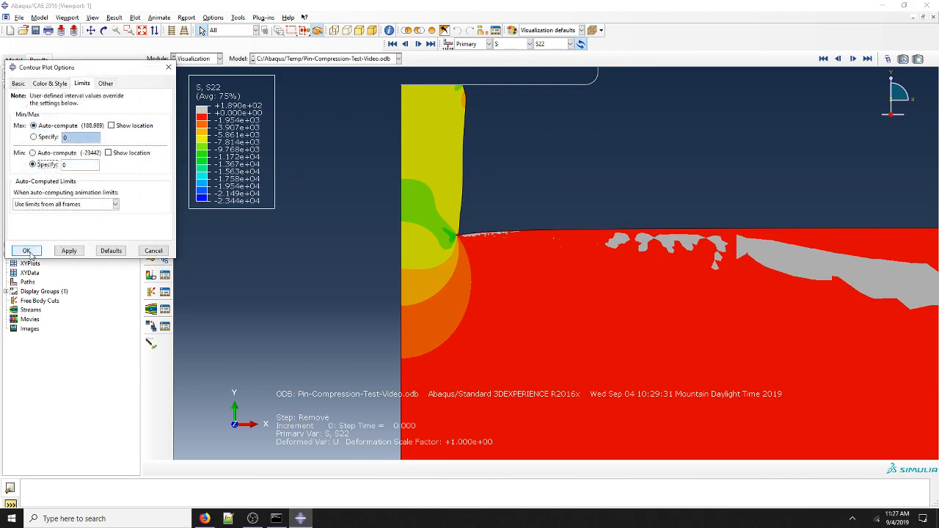
left_click(571, 44)
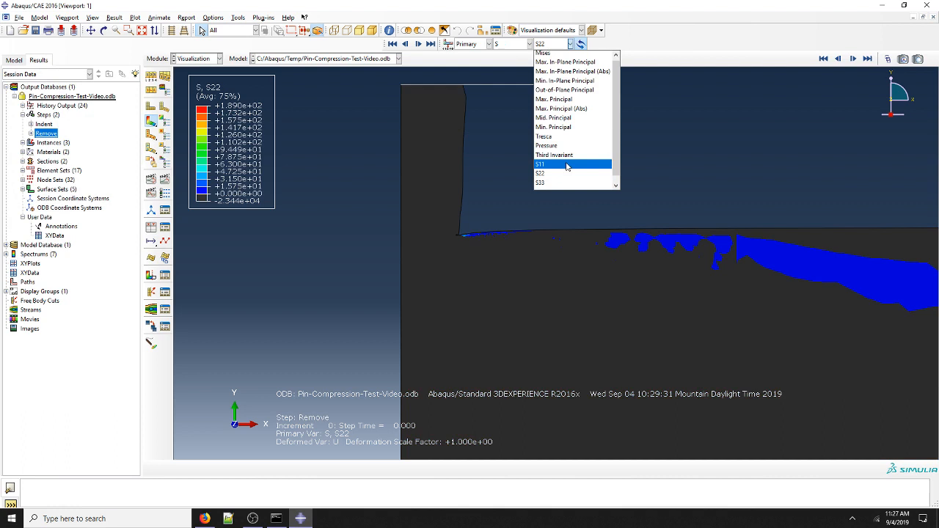
Switch the contour to S11, then S12, and bring up the field output variable list
left_click(540, 165)
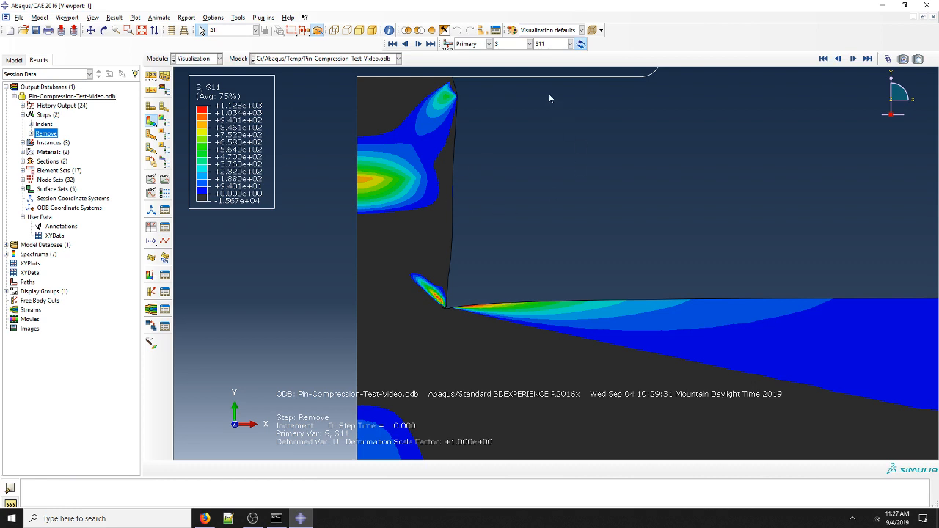
left_click(580, 44)
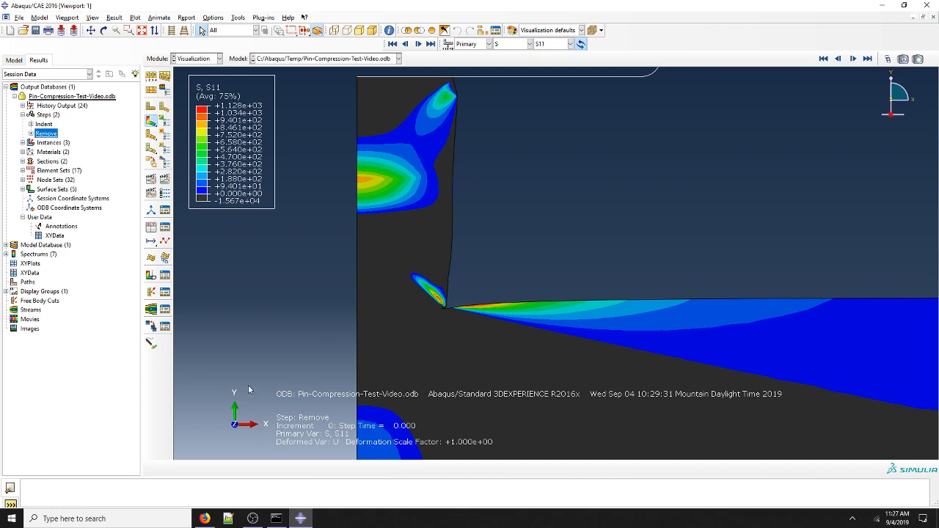
mouse_move(257, 435)
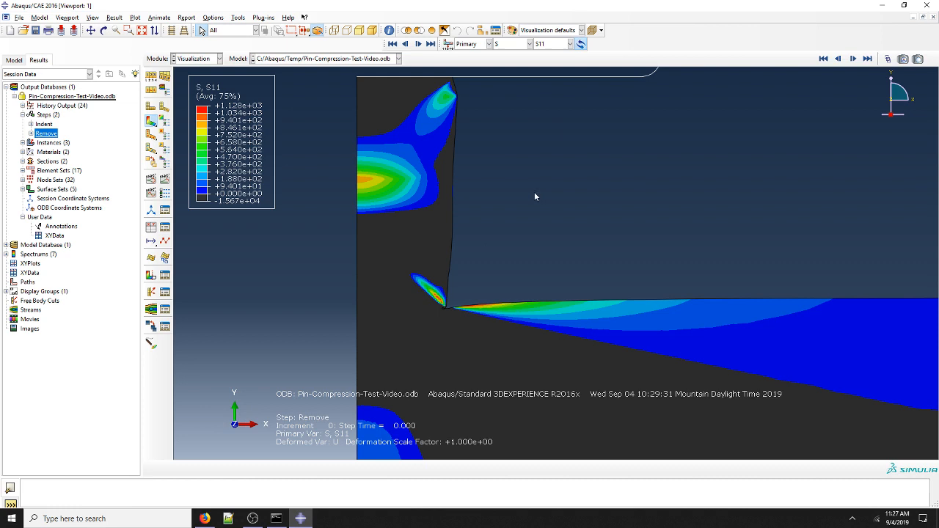
left_click(575, 44)
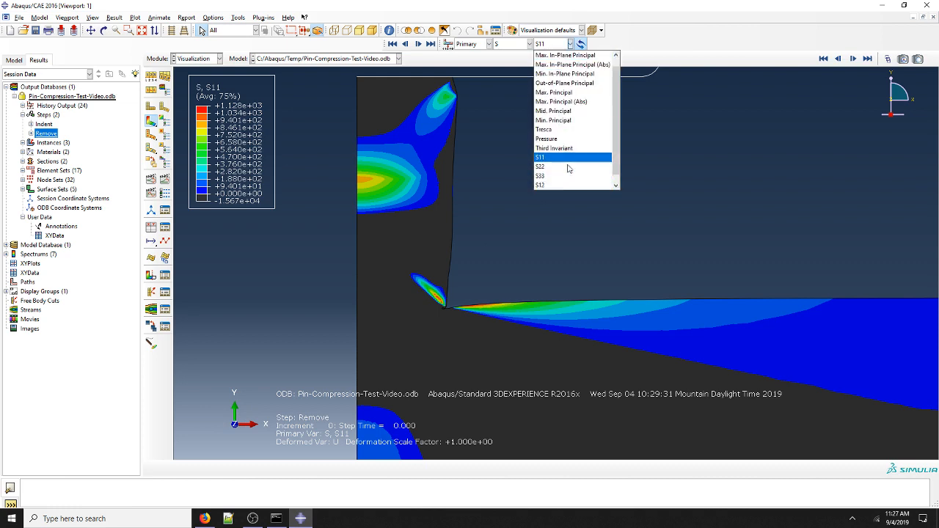
left_click(540, 185)
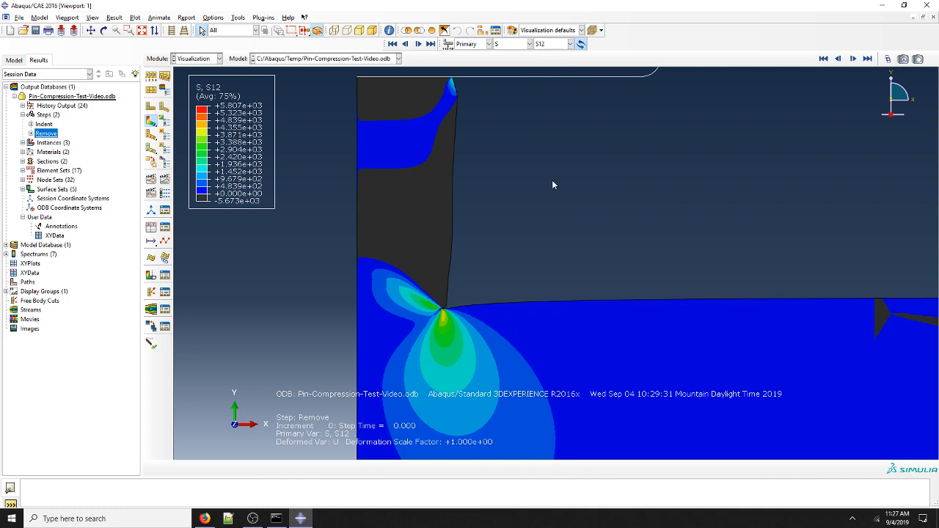
left_click(575, 44)
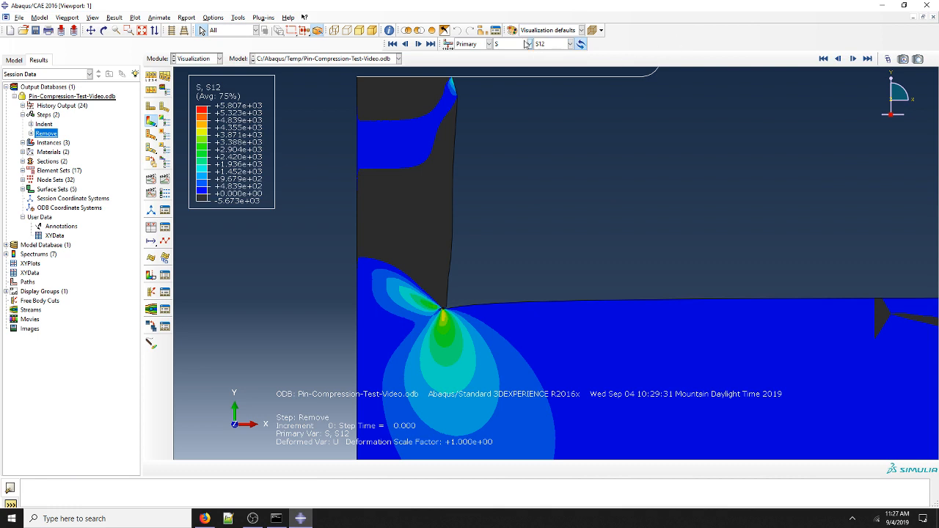
left_click(519, 44)
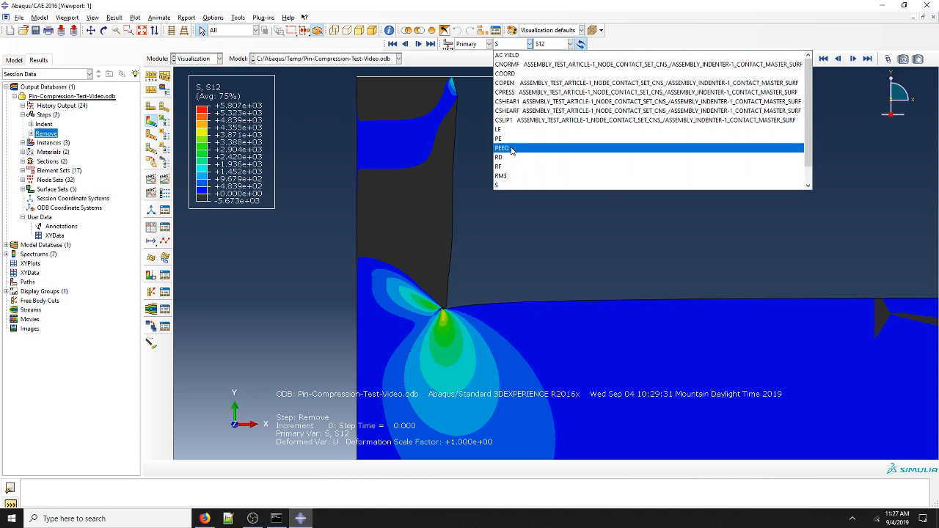
Switch the field output to equivalent plastic strain PEEQ at the Remove step's increment 0
left_click(502, 147)
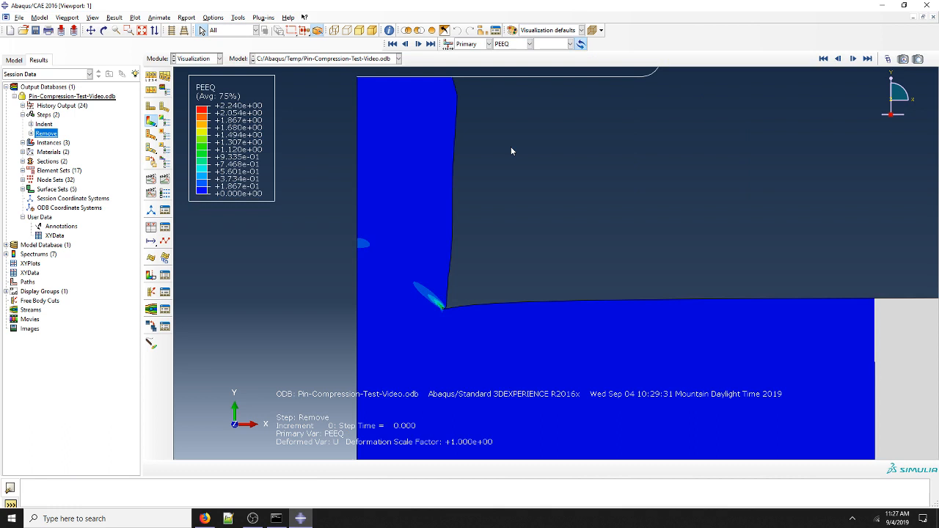
mouse_move(213, 191)
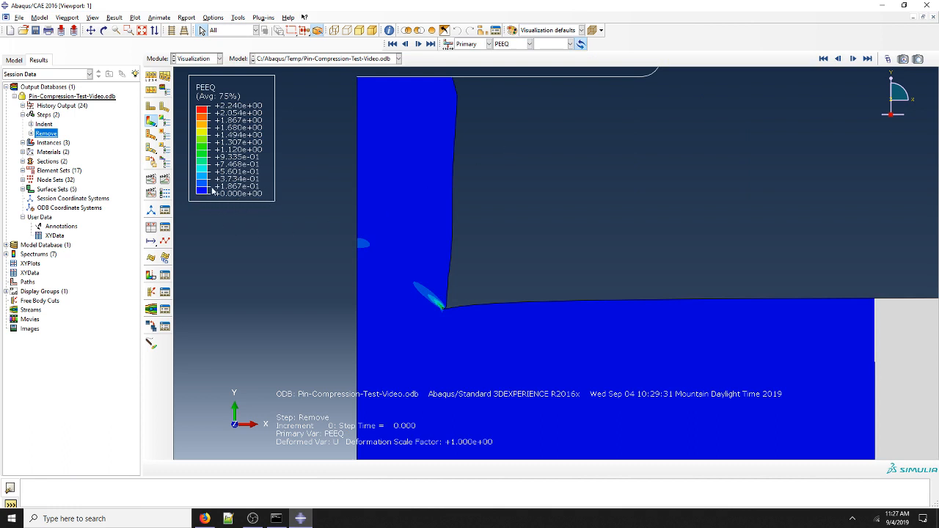
left_click(531, 44)
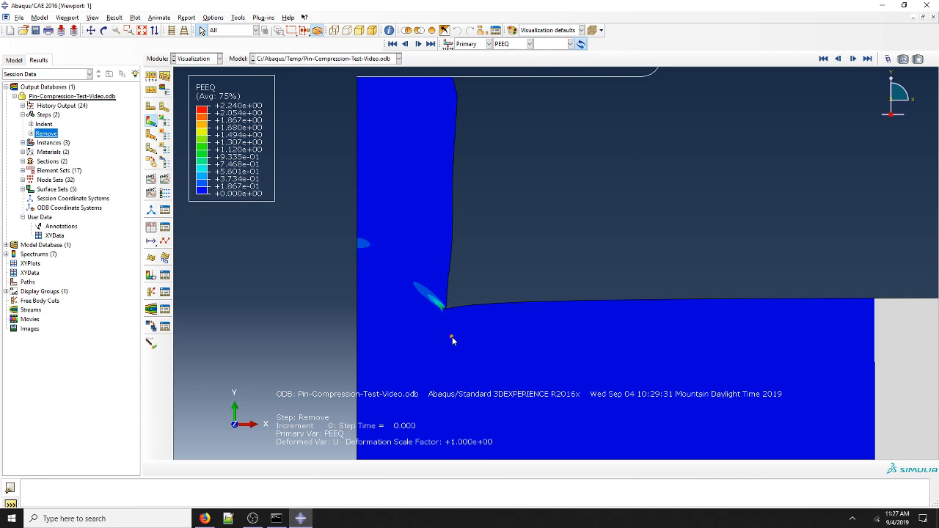
mouse_move(402, 223)
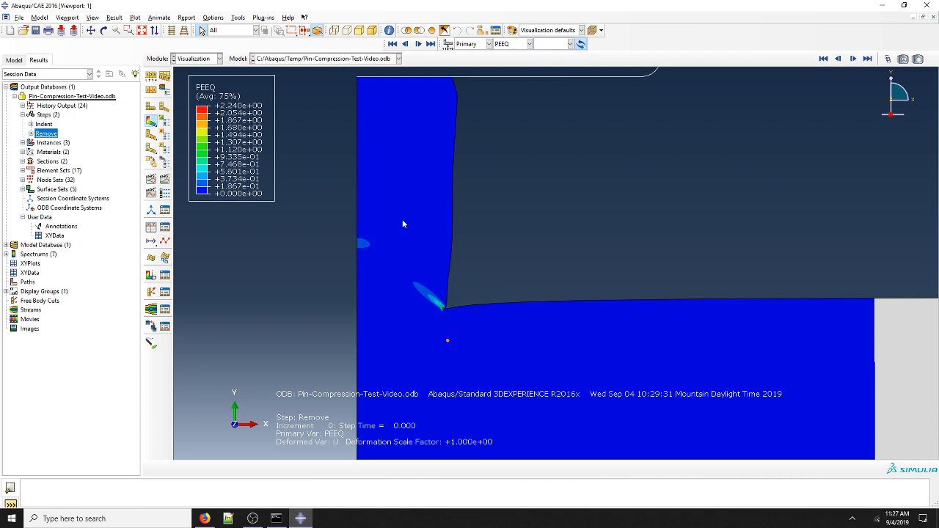
mouse_move(229, 218)
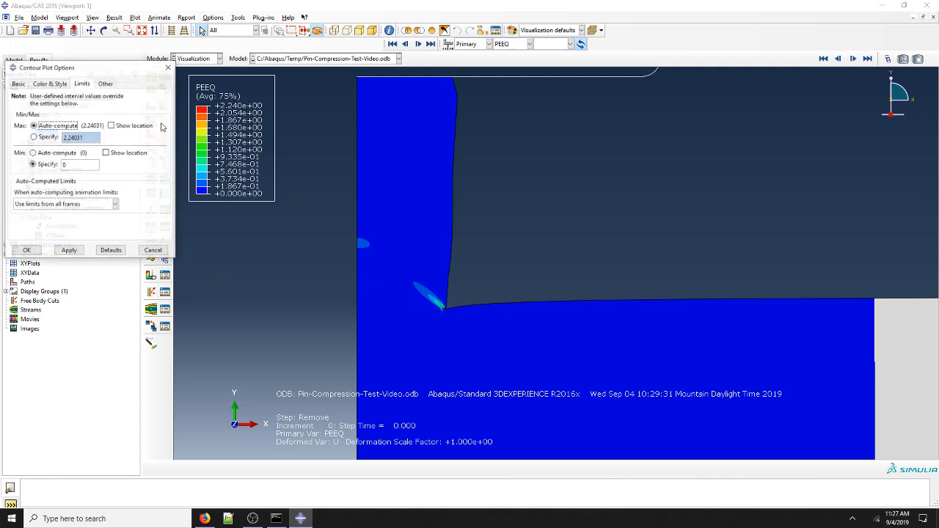
Apply a user-specified PEEQ contour maximum of 1 to reveal plasticity near the contact corner
left_click(34, 138)
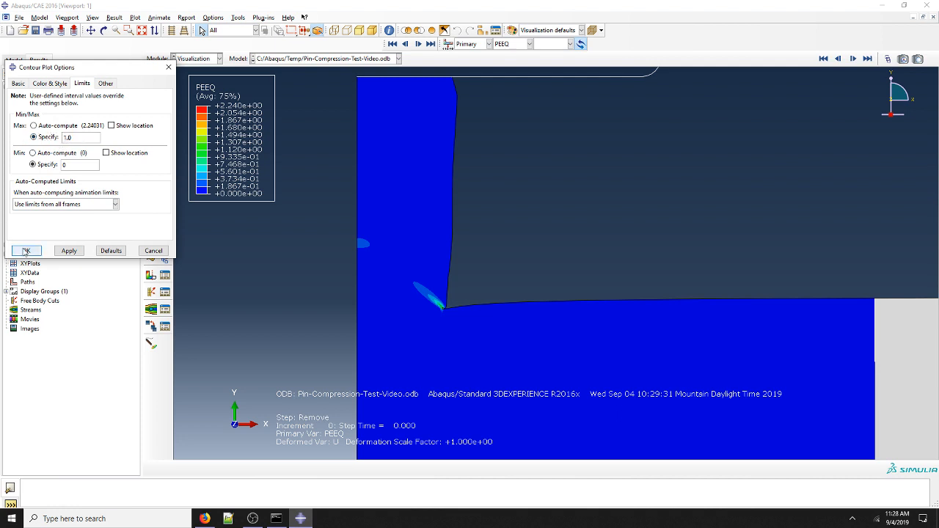
left_click(26, 250)
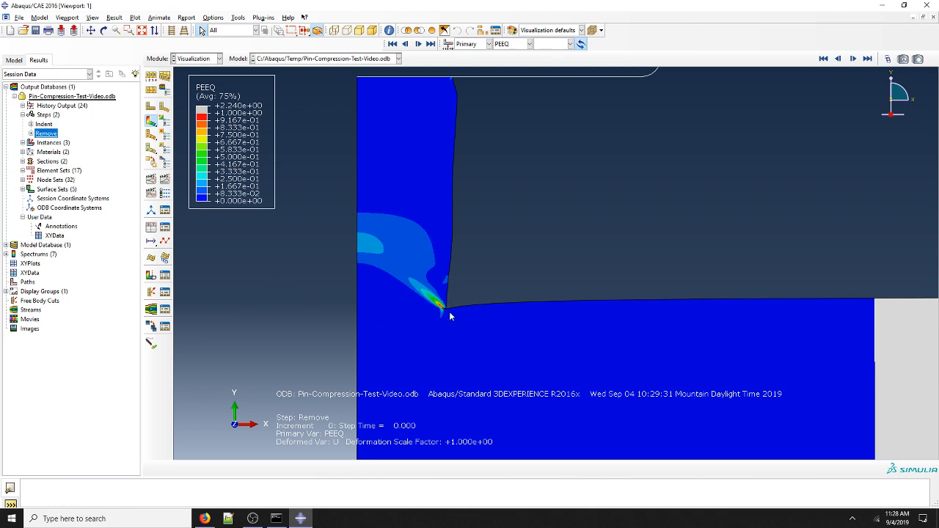
mouse_move(420, 235)
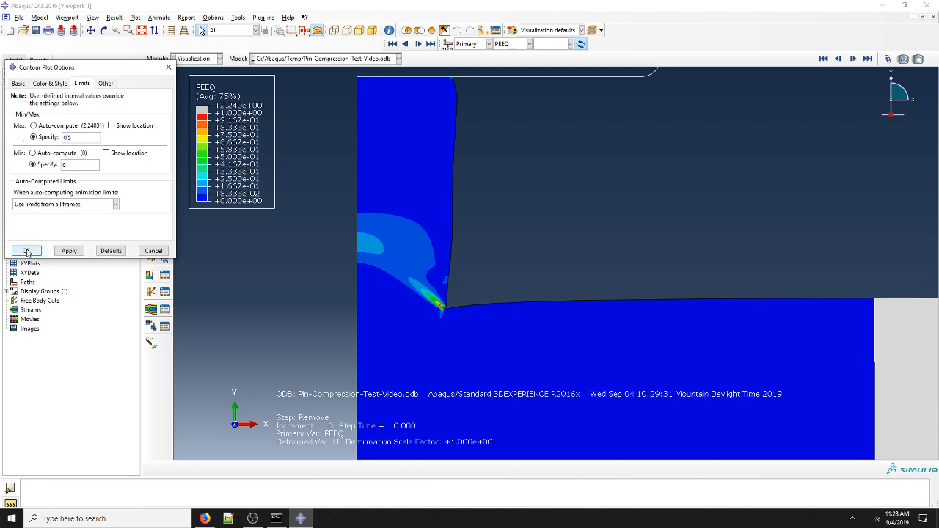
left_click(26, 249)
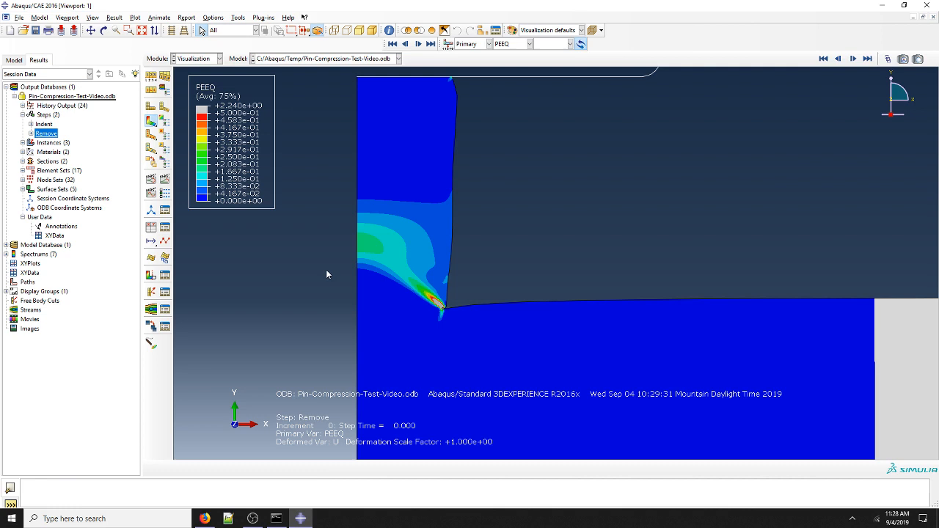
mouse_move(240, 210)
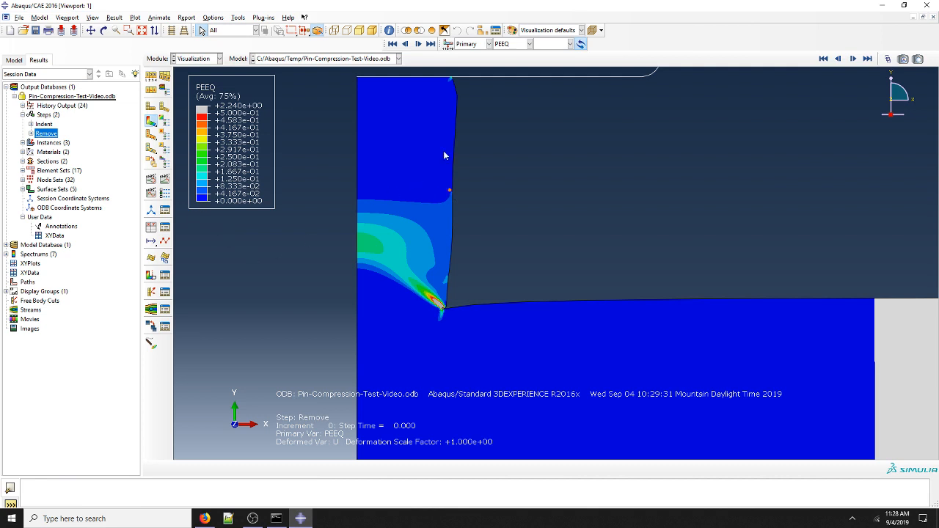
Step back to the first Indent increment and play the PEEQ animation through all frames
left_click(405, 45)
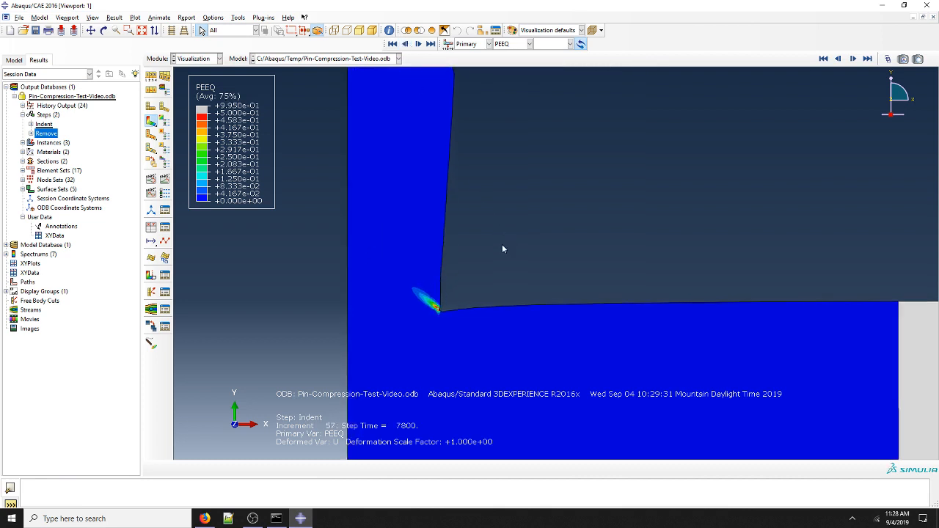
left_click(405, 44)
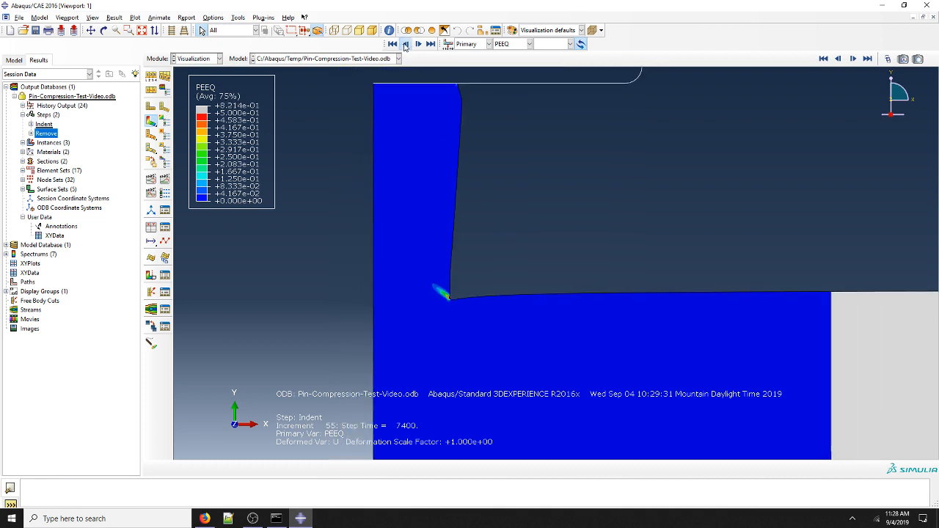
left_click(406, 44)
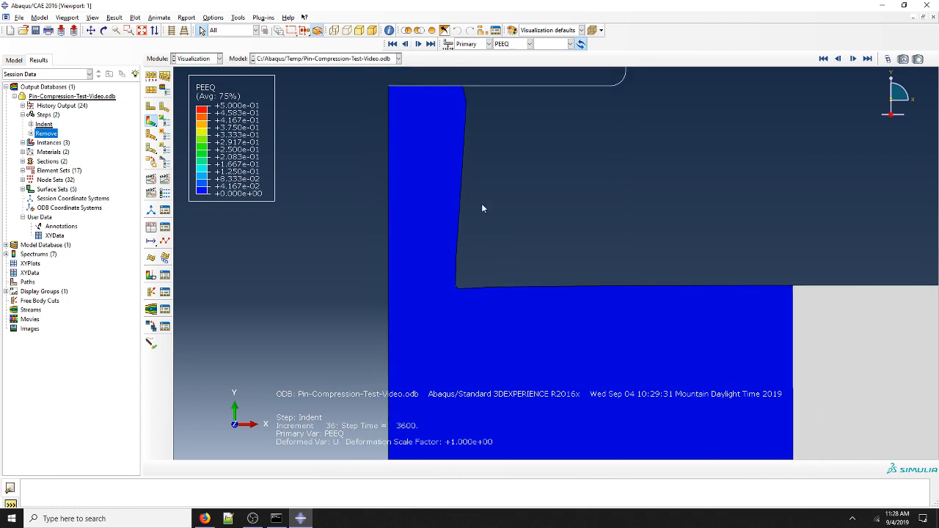
left_click(405, 44)
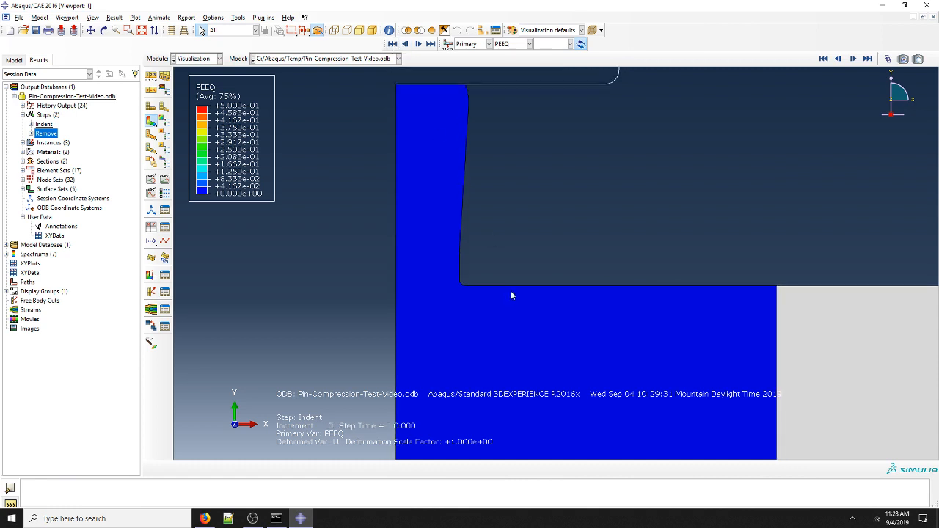
left_click(159, 17)
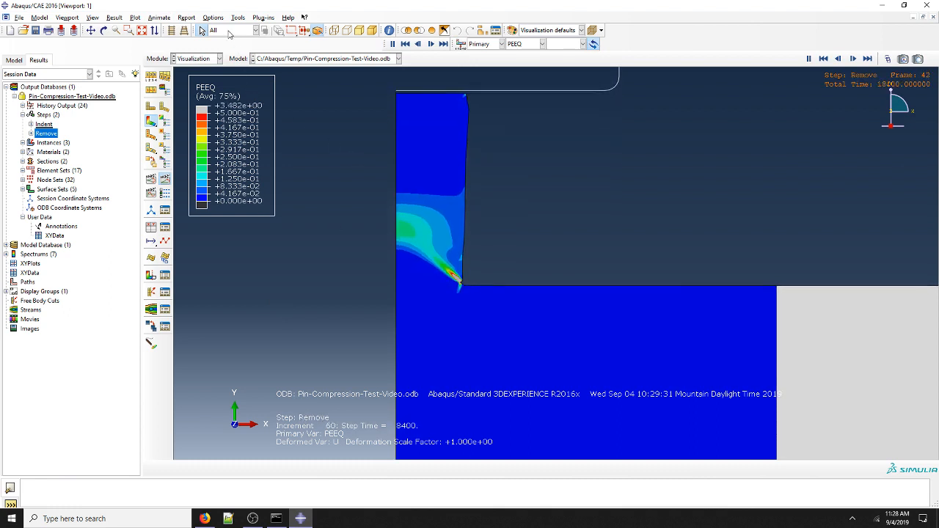
Review the Animation options, stop playback and land on the Indent step's final increment
left_click(213, 17)
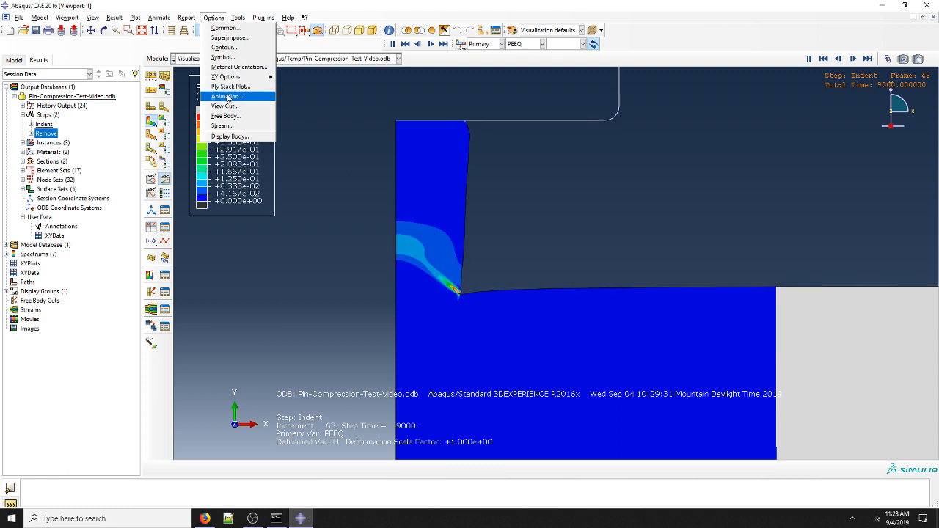
left_click(226, 97)
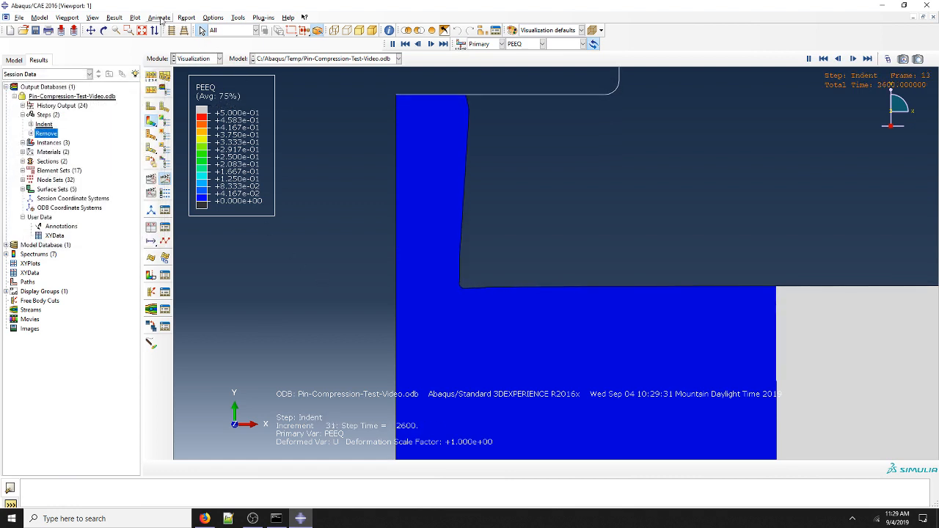
left_click(159, 17)
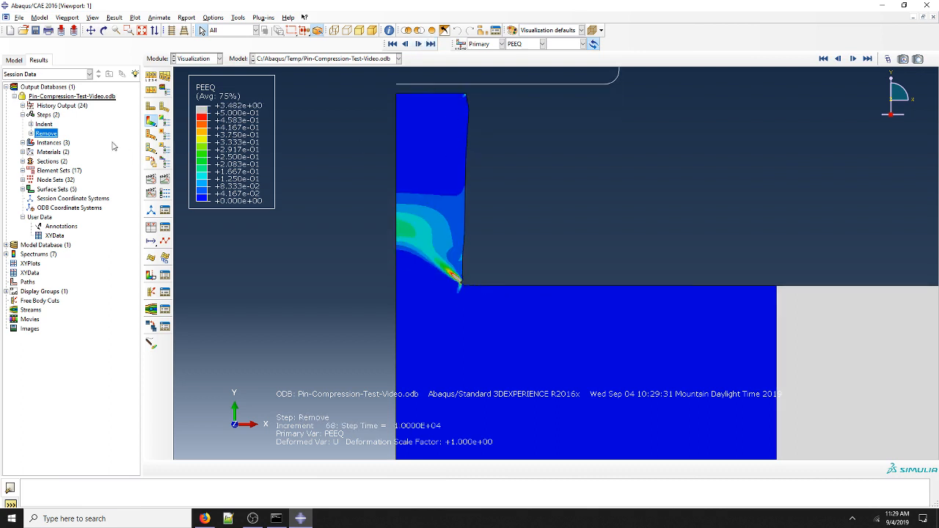
left_click(44, 123)
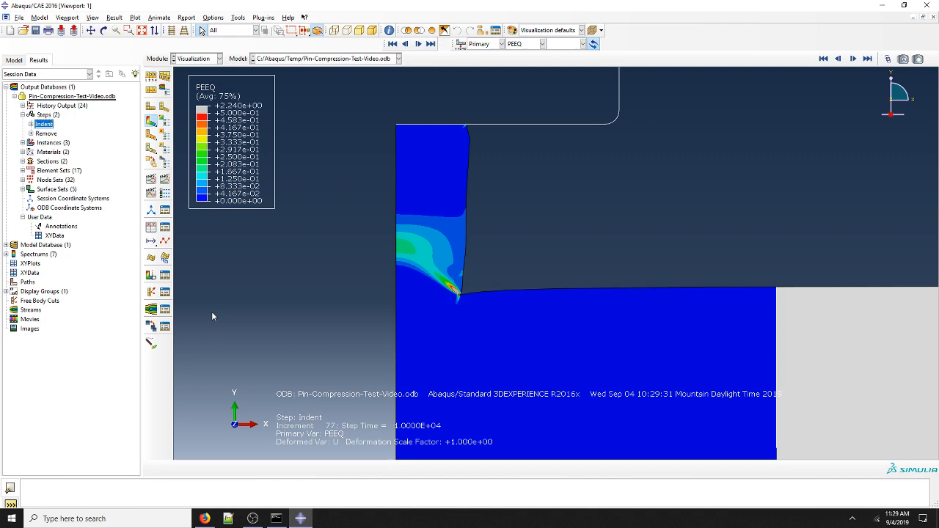
mouse_move(295, 328)
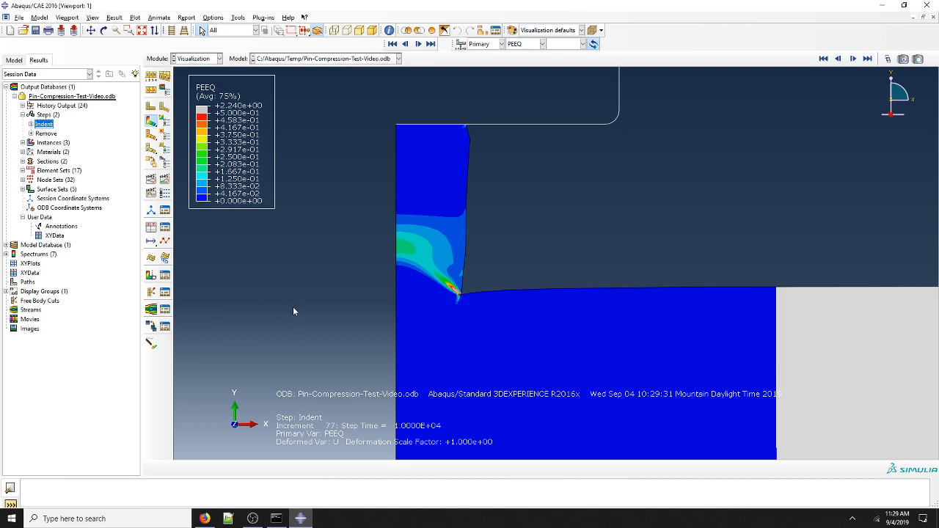
mouse_move(294, 302)
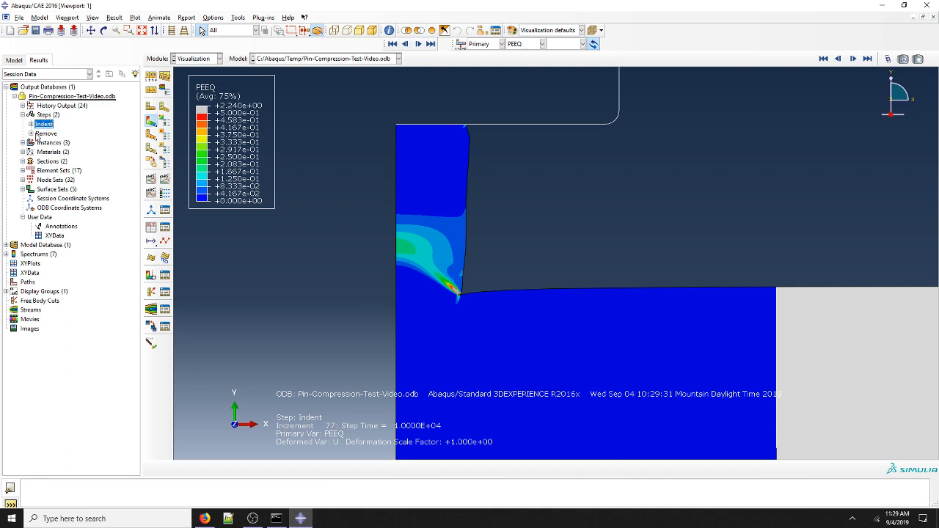
Pick increment 36 from the Indent step's Frames, showing PEEQ with no visible plastic strain
left_click(23, 123)
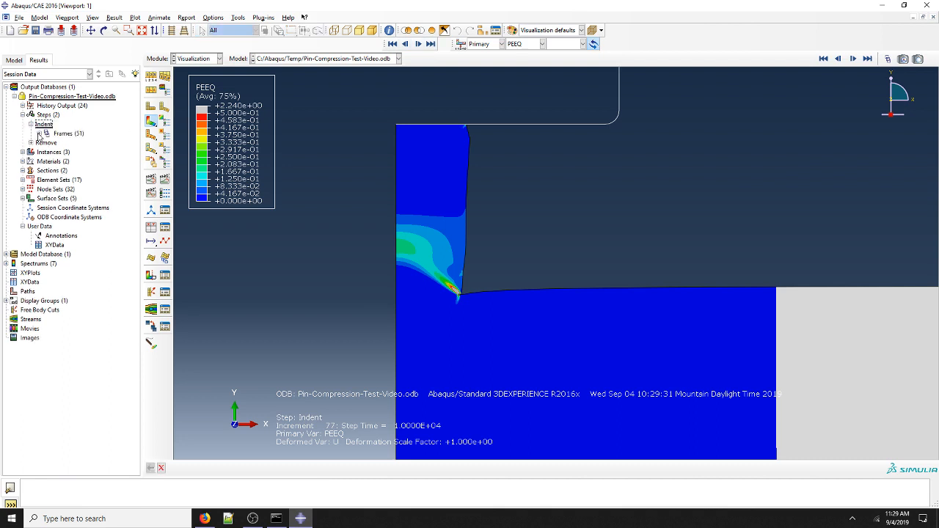
left_click(31, 132)
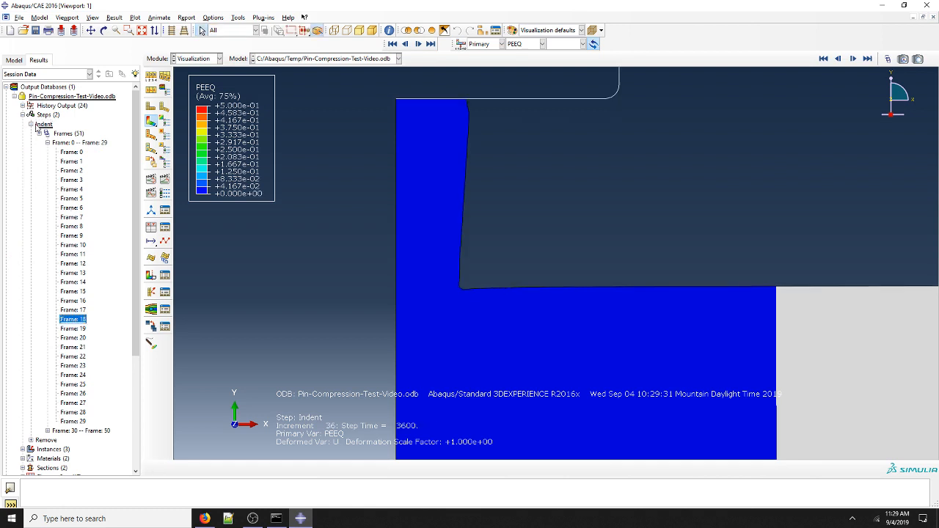
left_click(541, 44)
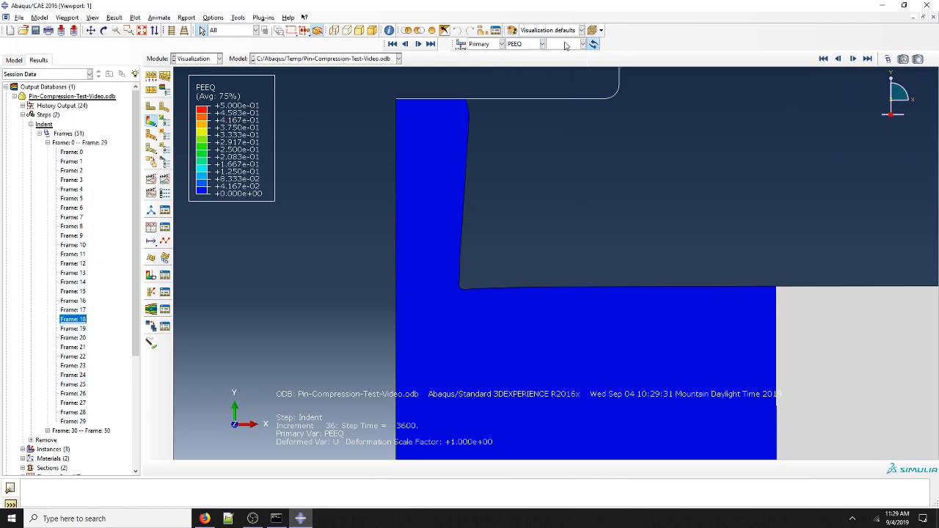
left_click(541, 44)
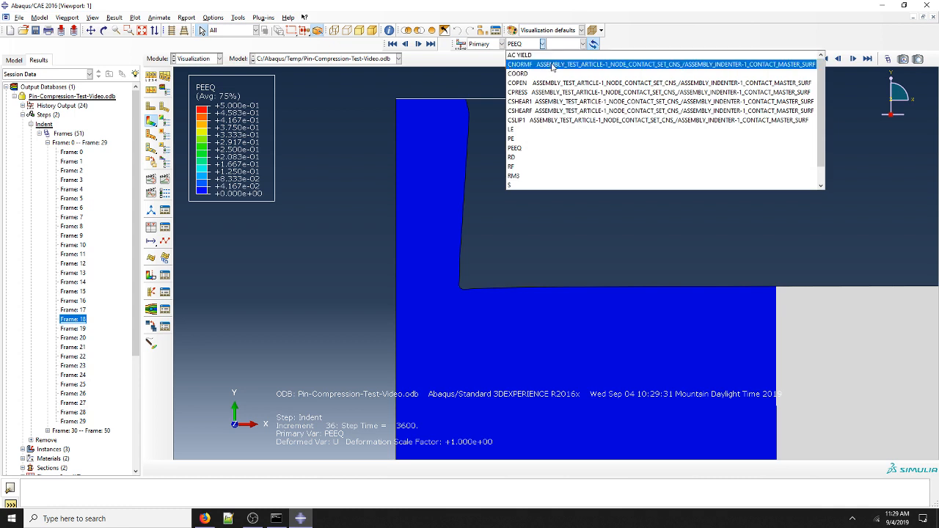
Plot CNORMF contact normal force as resultant vector symbols along the contact surface
left_click(520, 65)
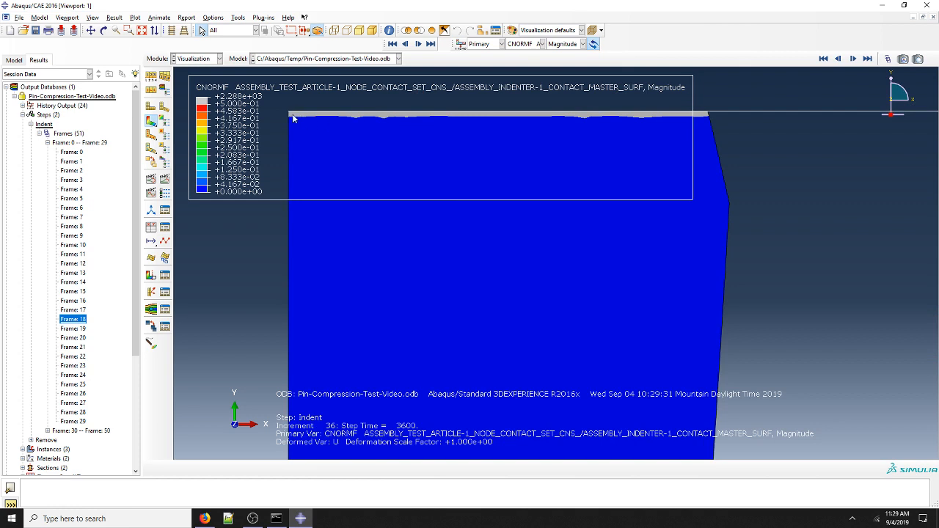
mouse_move(576, 117)
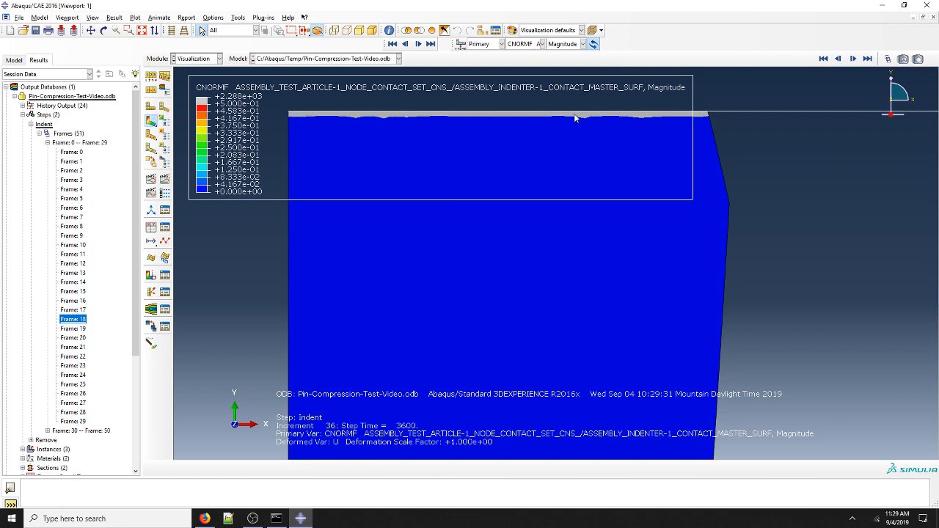
mouse_move(690, 120)
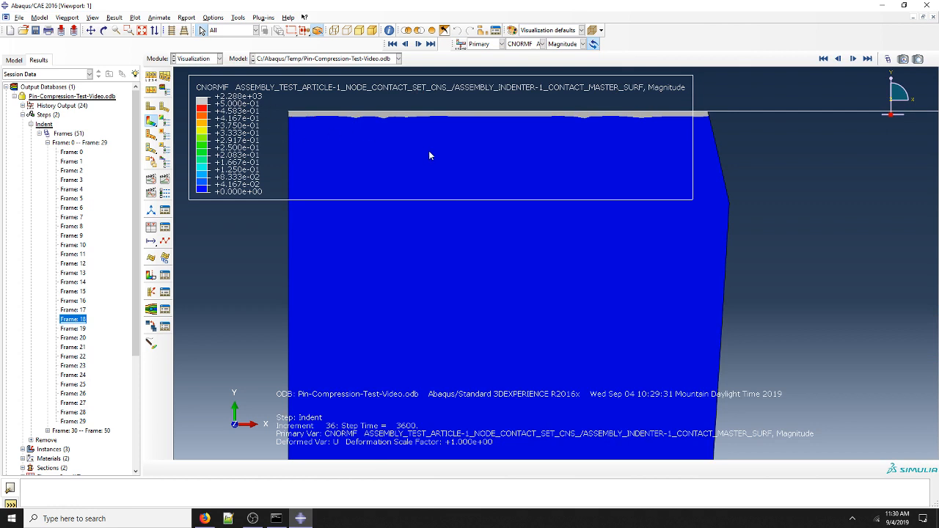
left_click(502, 44)
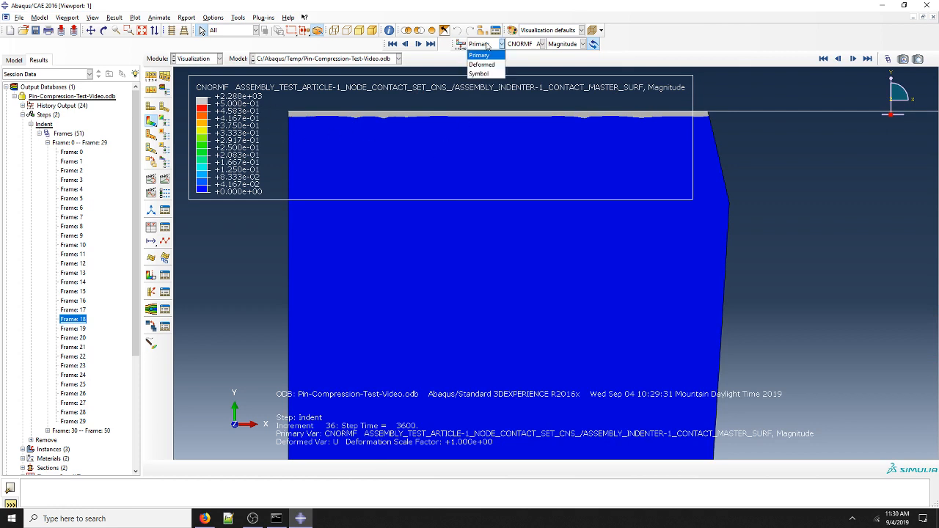
left_click(478, 73)
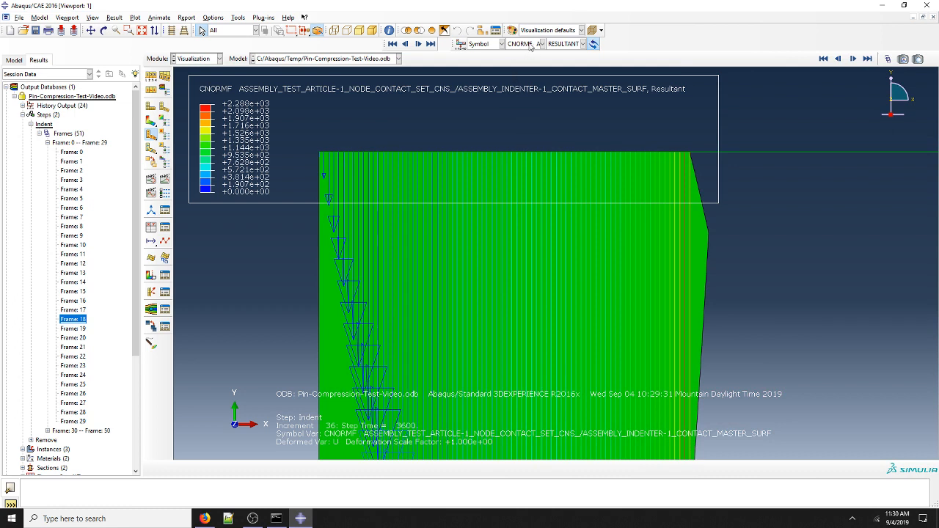
Plot contact pressure CPRESS with auto-computed limits, then compare against the contact force symbols
left_click(542, 44)
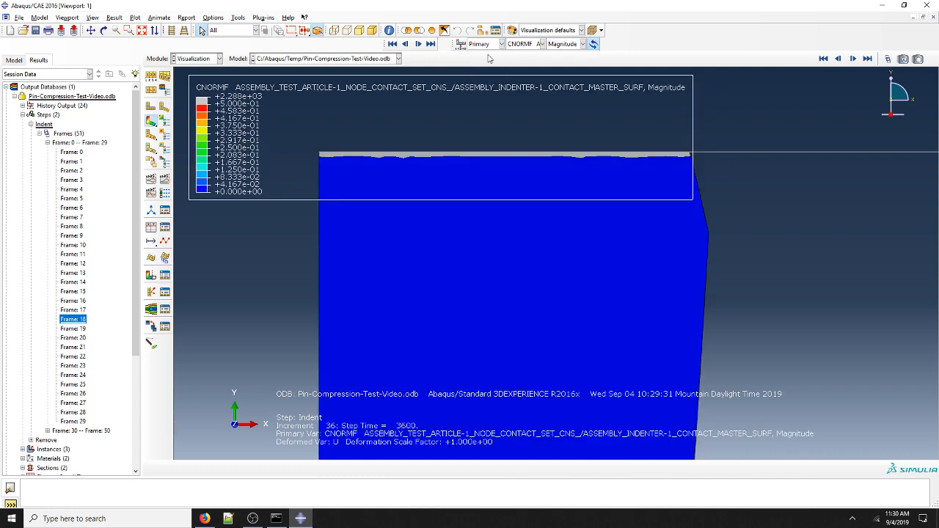
left_click(541, 44)
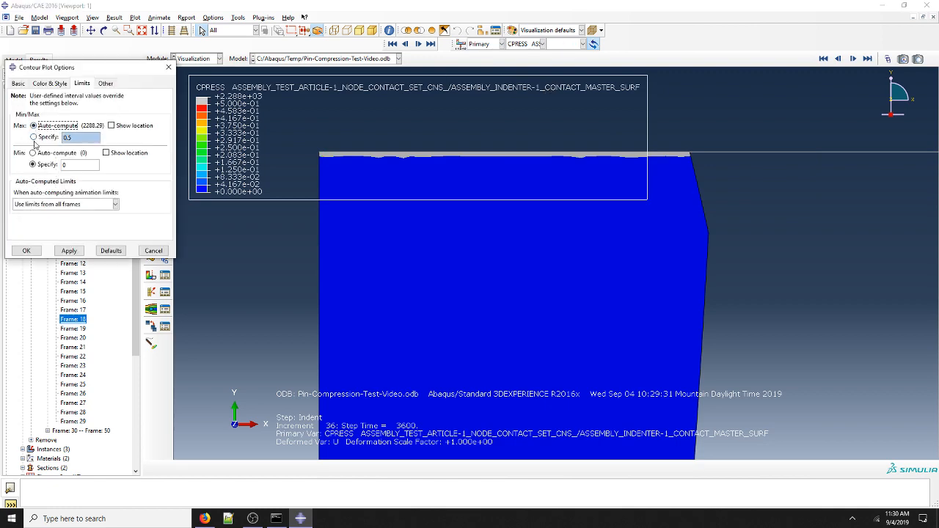
left_click(26, 250)
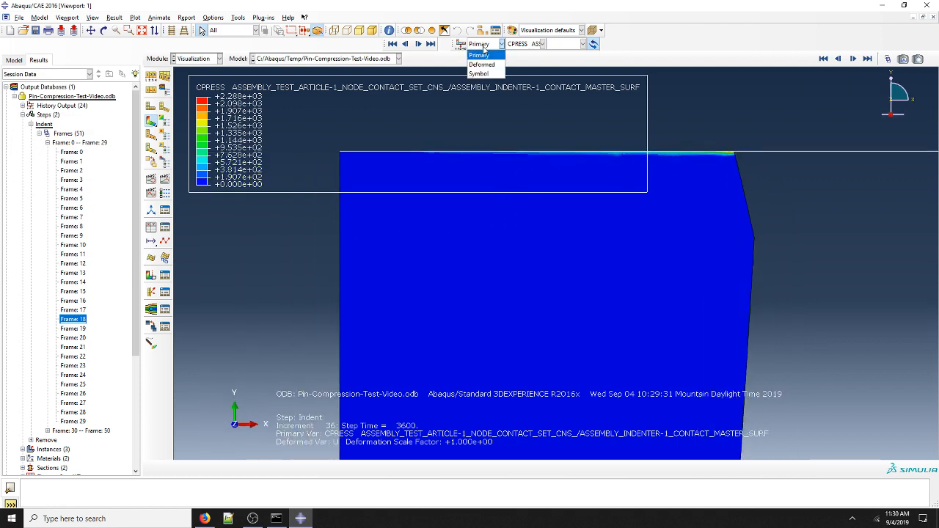
left_click(479, 73)
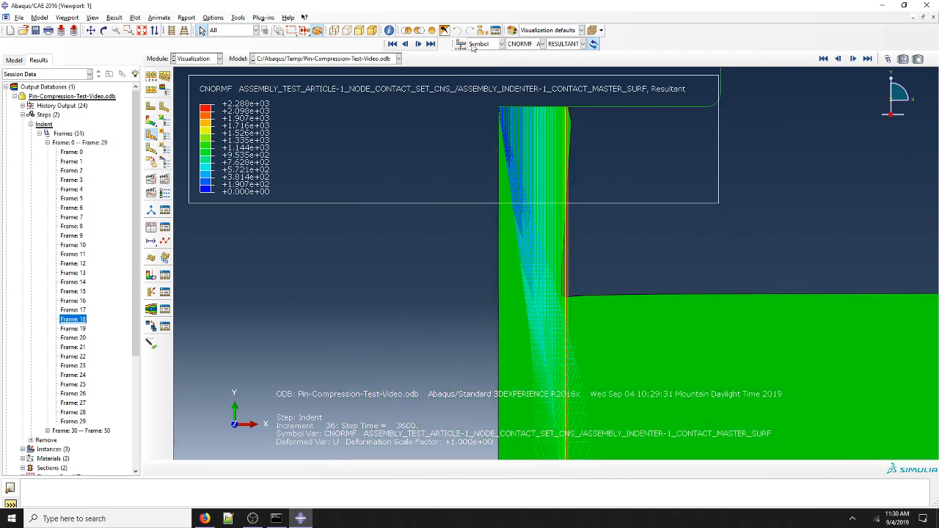
Return to the CPRESS contour, switch to von Mises stress and jump to Indent increment 72
left_click(542, 44)
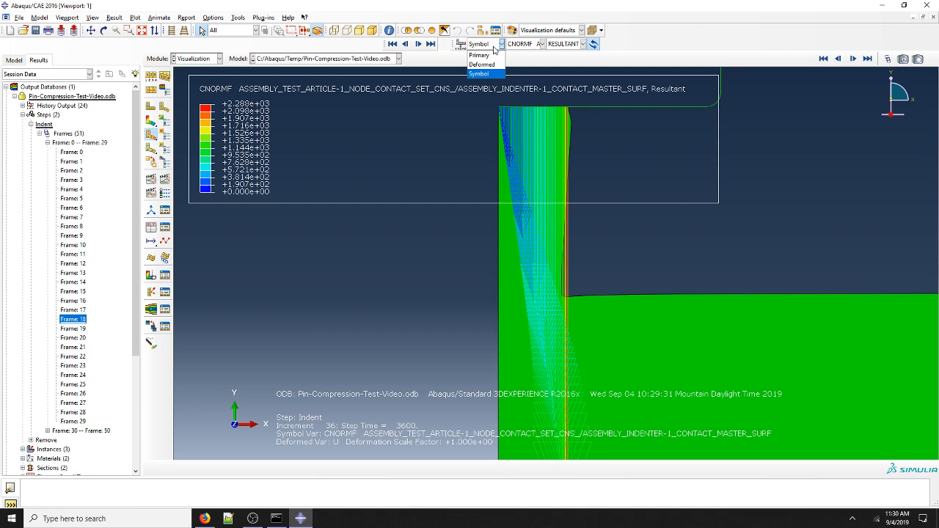
left_click(479, 56)
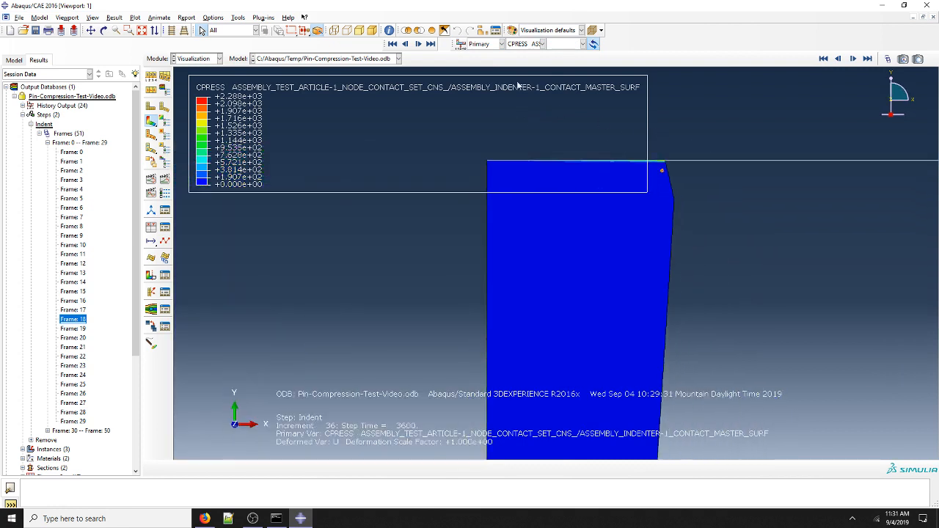
left_click(537, 44)
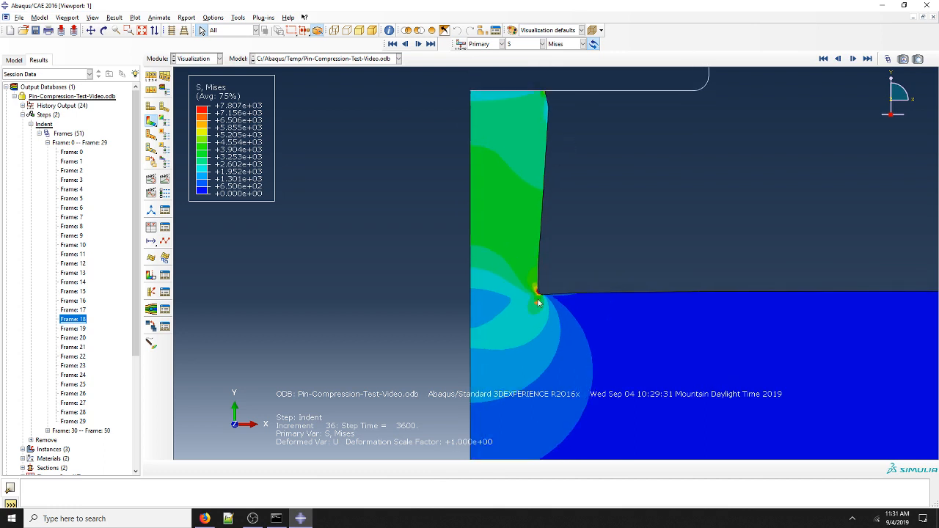
left_click(869, 59)
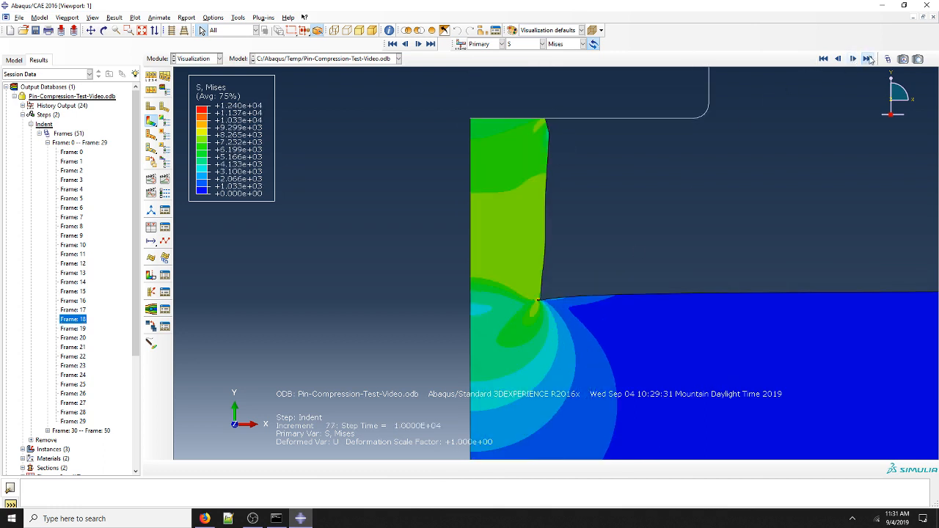